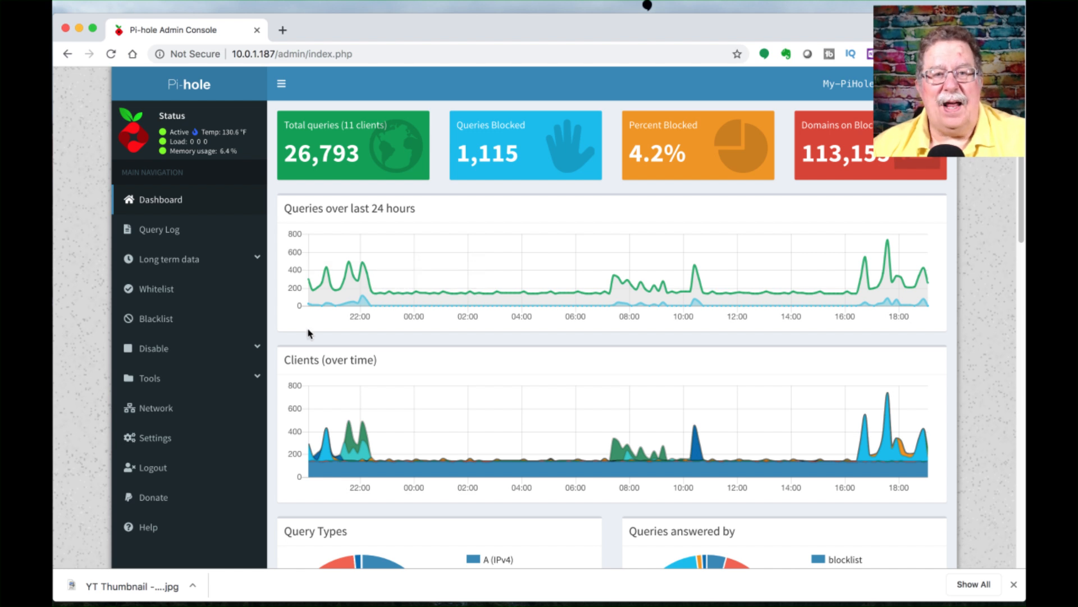
mouse_move(466, 285)
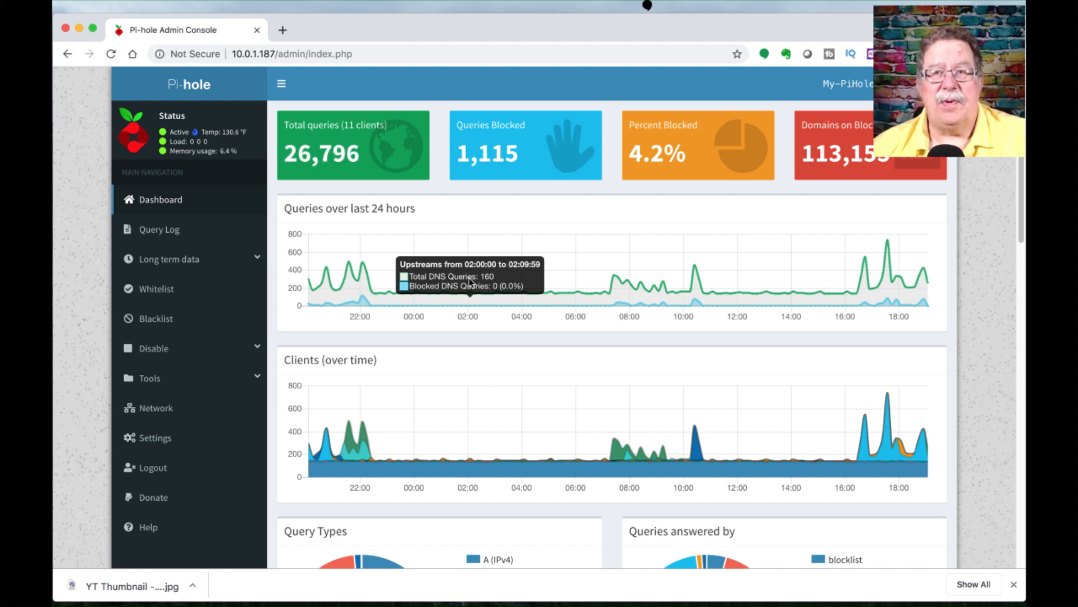
mouse_move(561, 314)
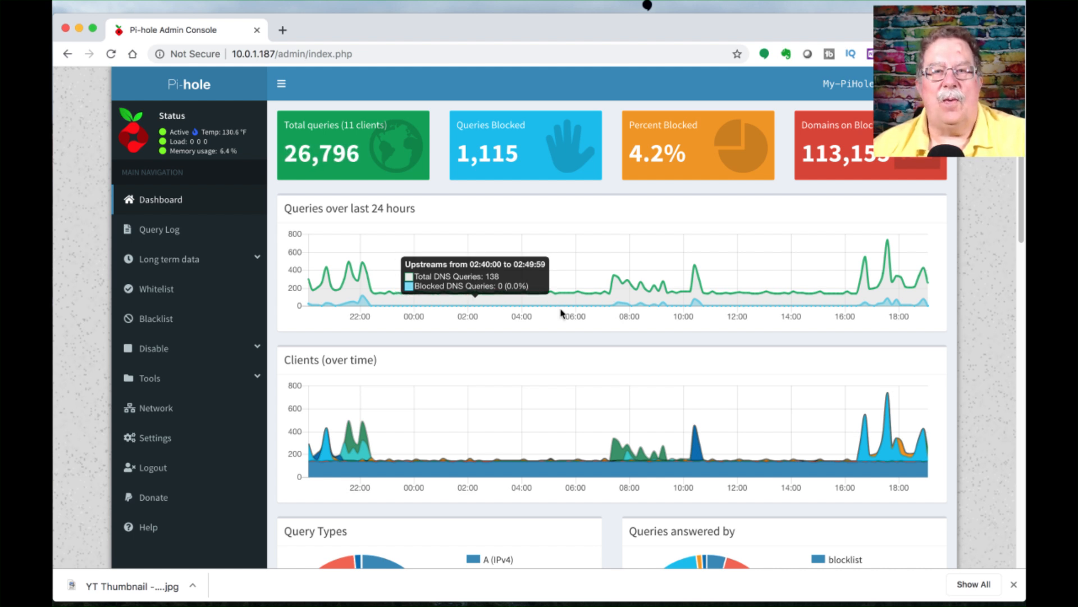
- Open Settings to view network and FTL information, then expand the Tools submenu
scroll("down", 3)
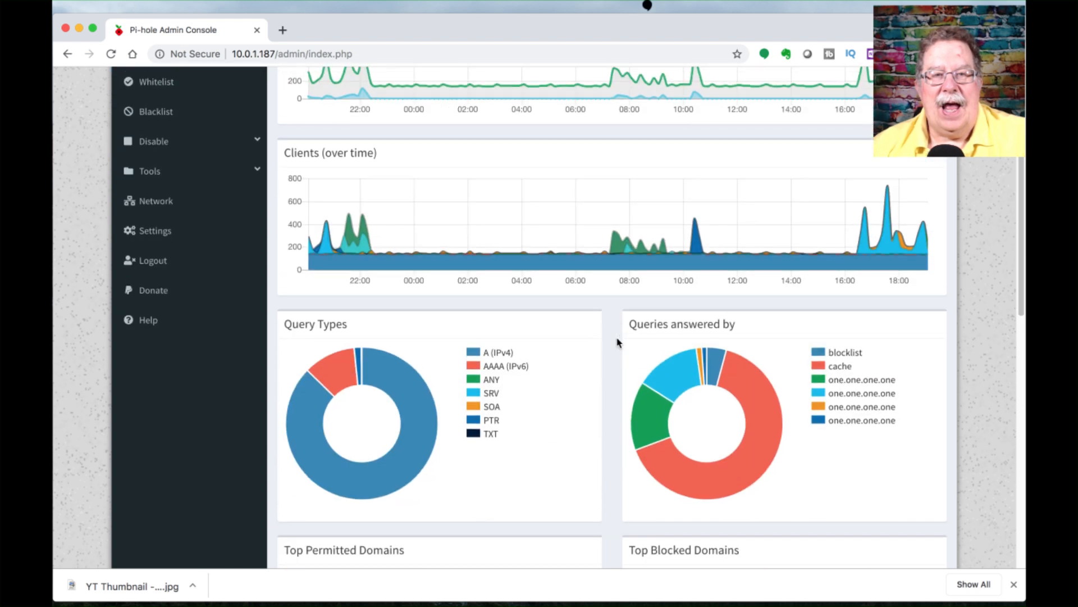
scroll("down", 3)
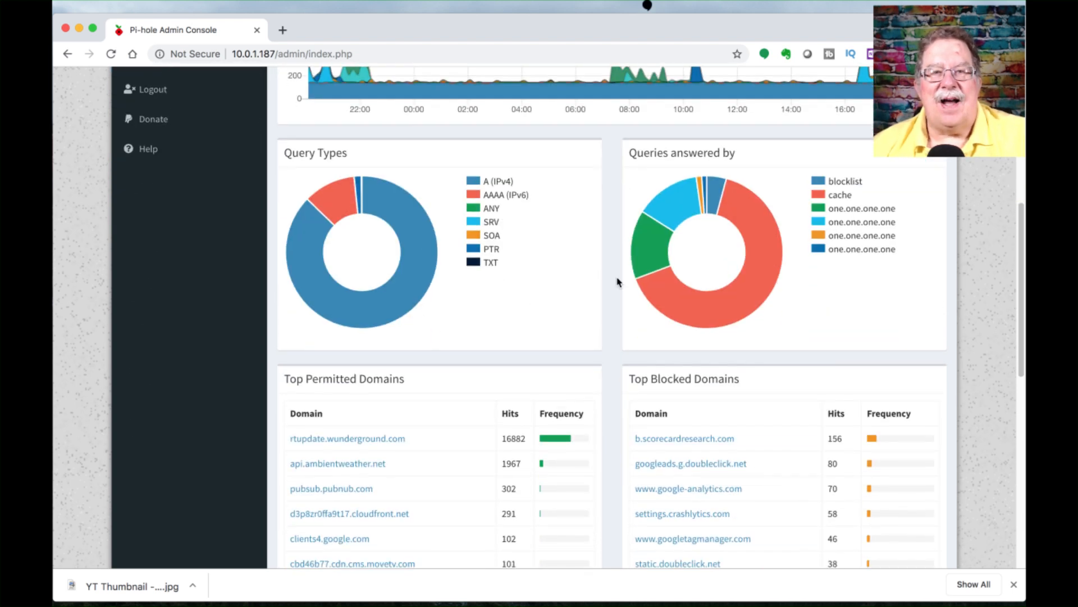
scroll("down", 3)
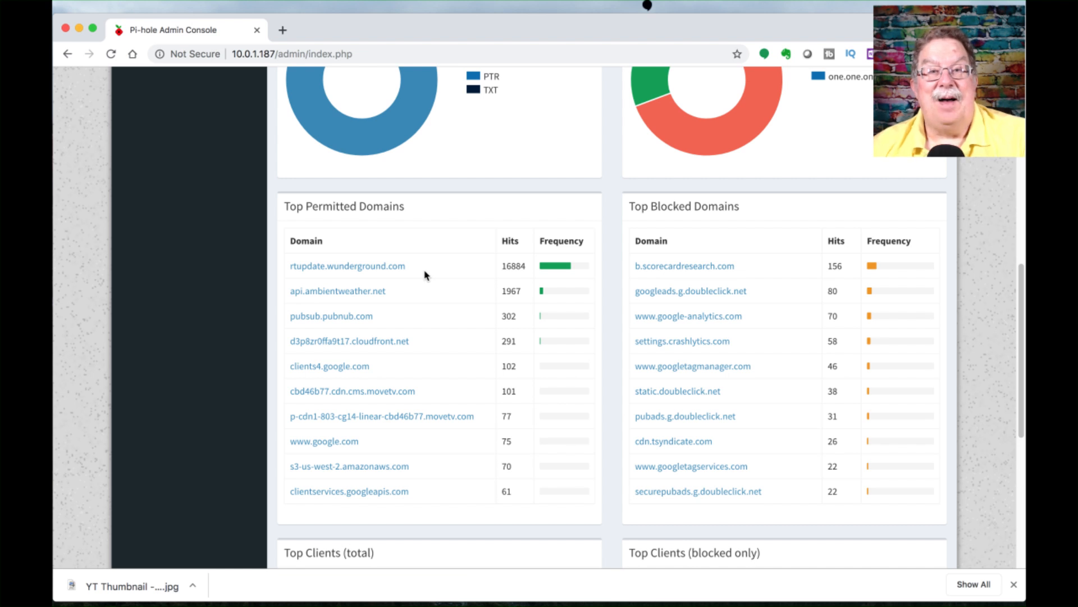
mouse_move(519, 276)
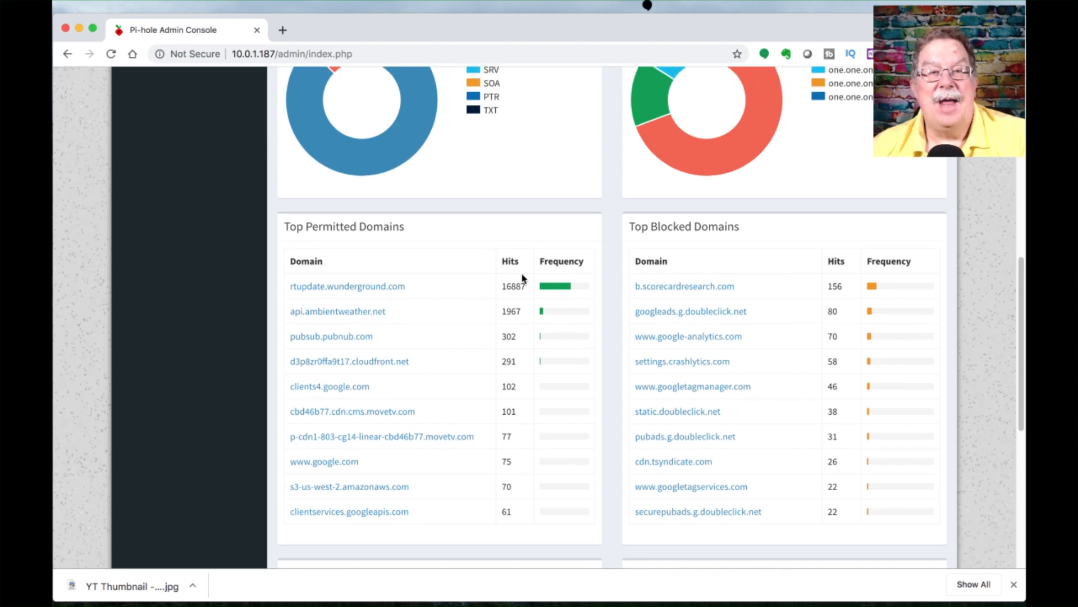
scroll("down", 3)
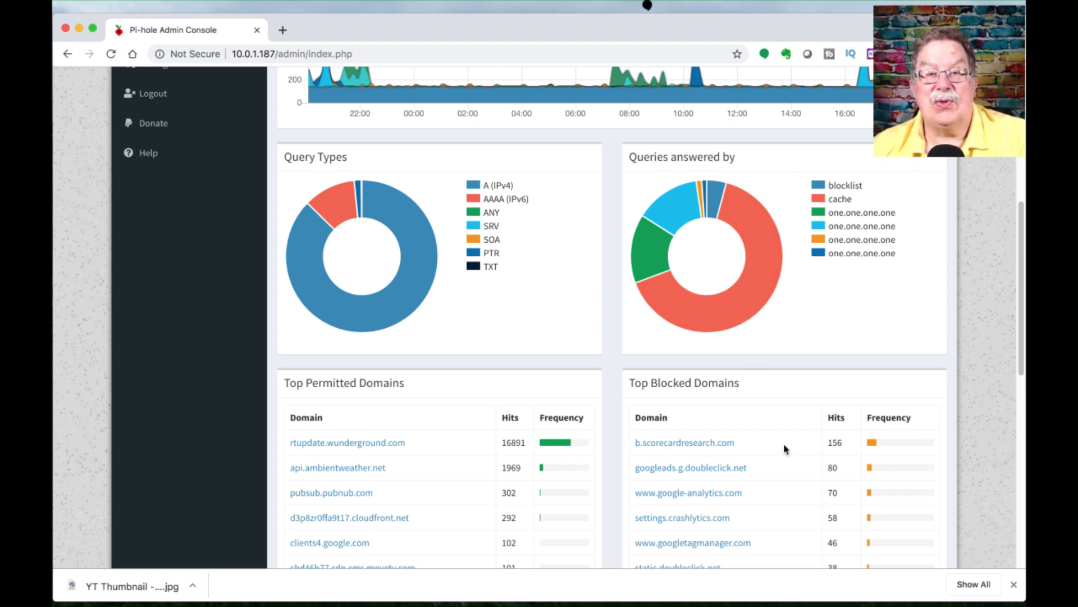
scroll("down", 3)
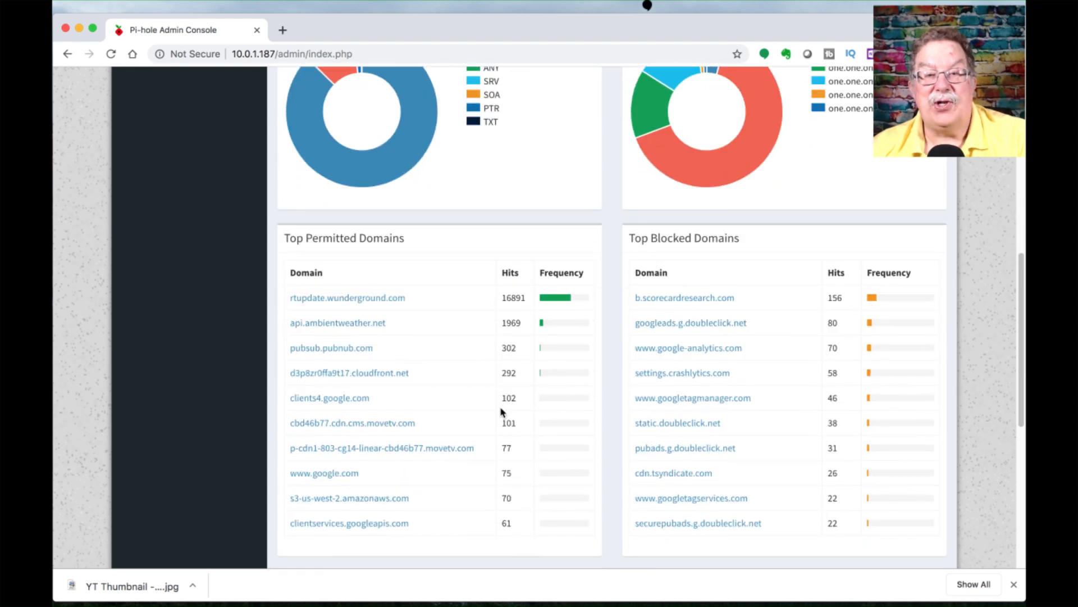
scroll("down", 3)
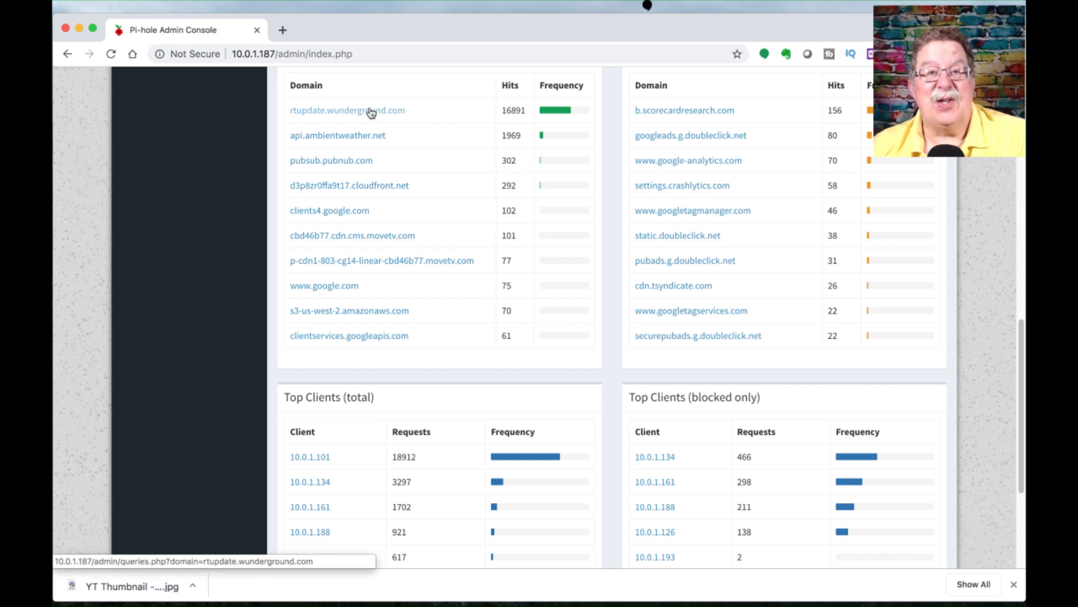
mouse_move(371, 317)
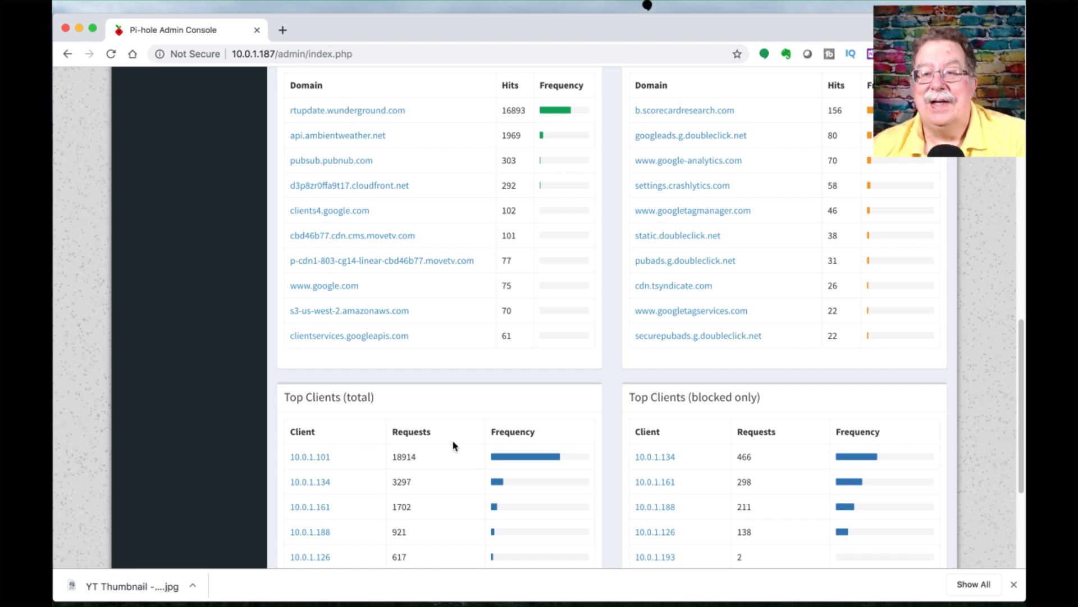
mouse_move(615, 454)
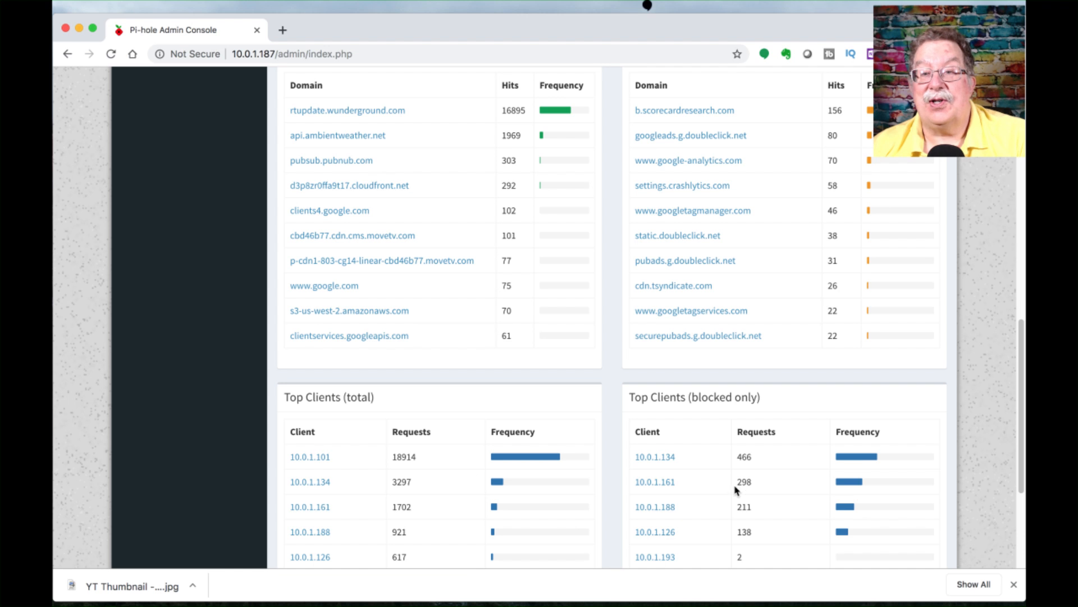
scroll("down", 3)
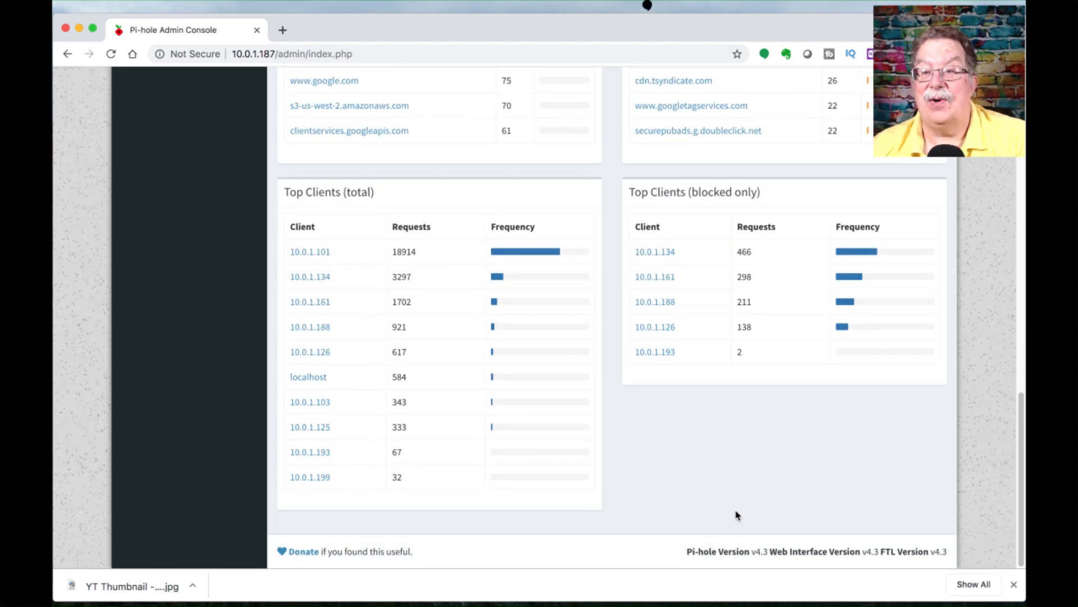
scroll("up", 3)
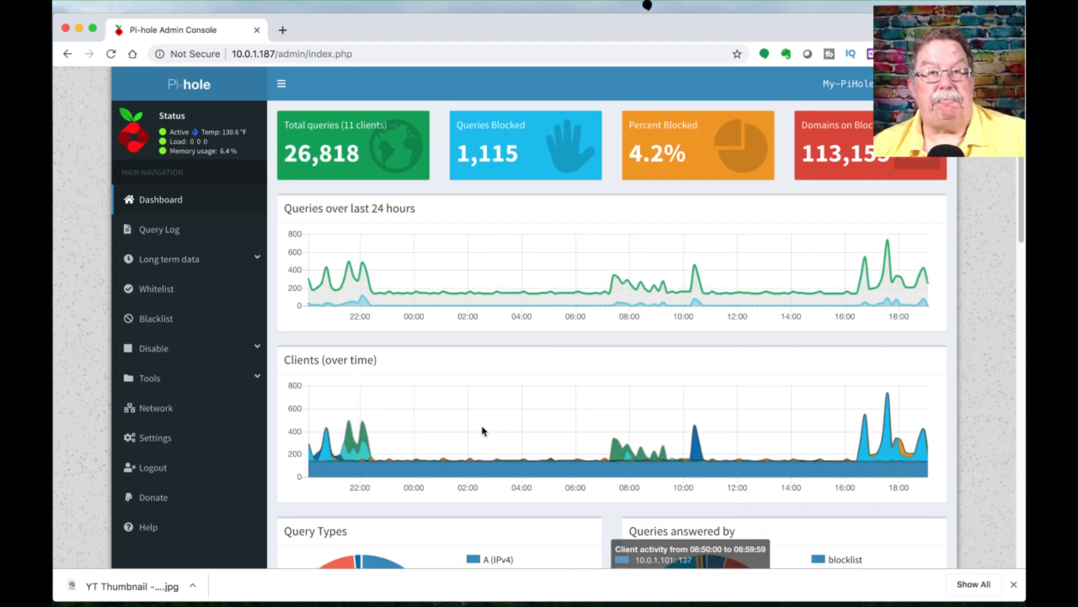
scroll("down", 3)
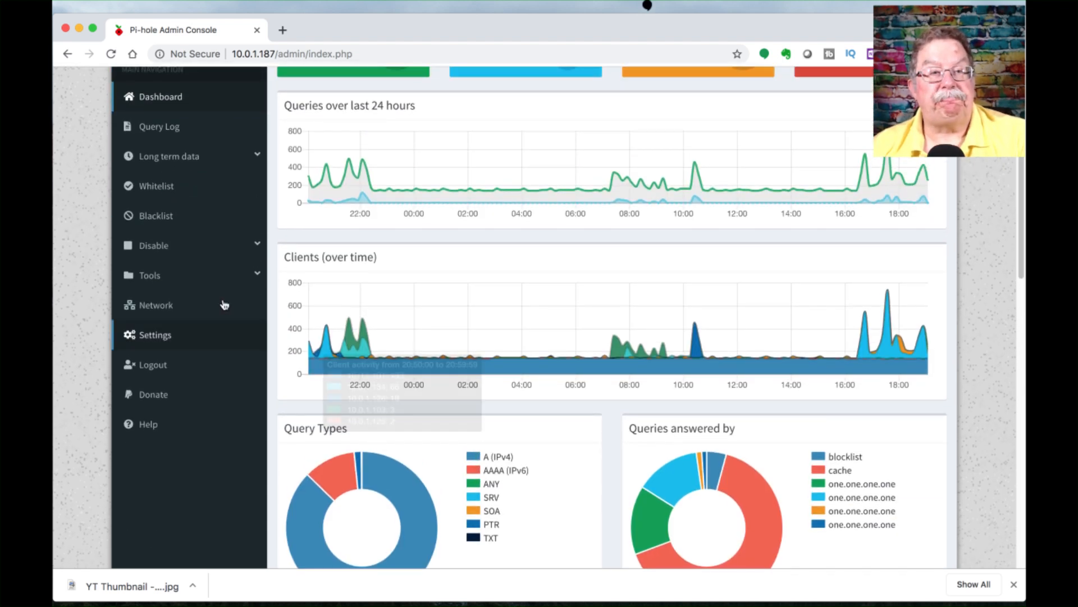
left_click(154, 335)
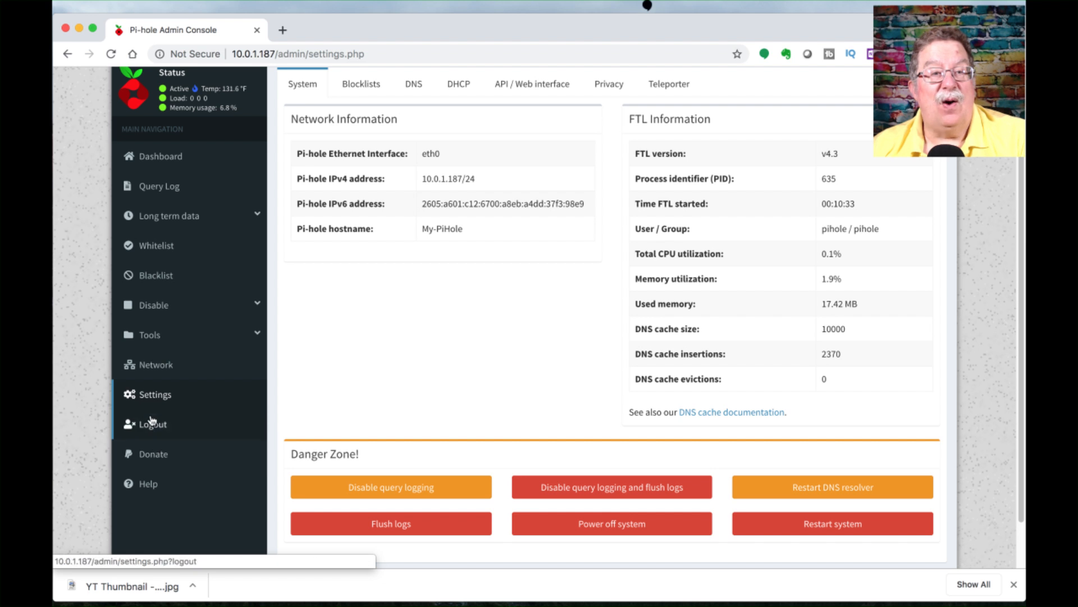
left_click(148, 335)
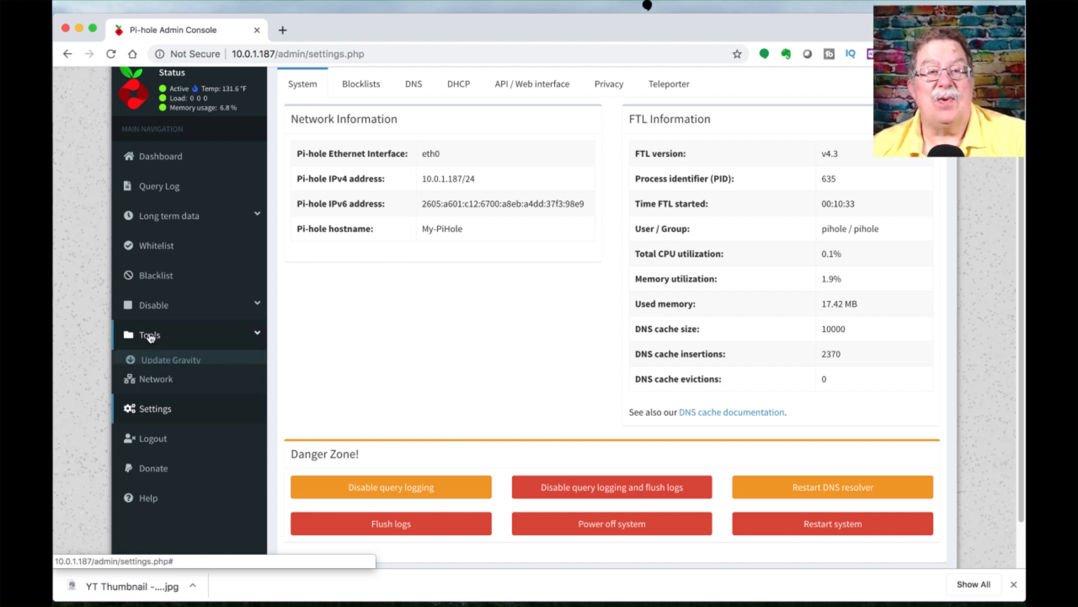
left_click(149, 335)
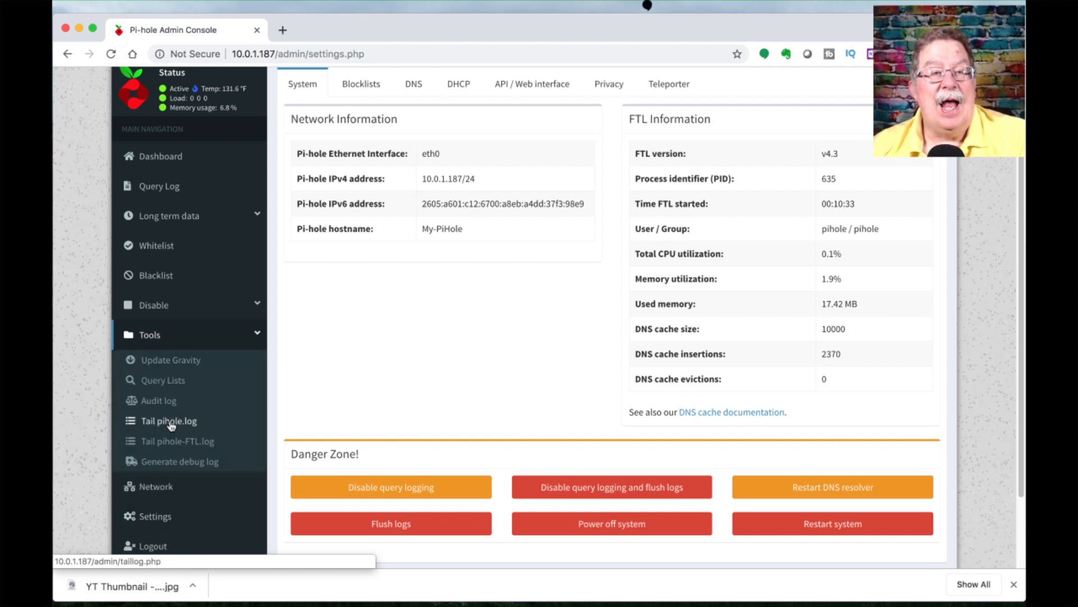
mouse_move(204, 422)
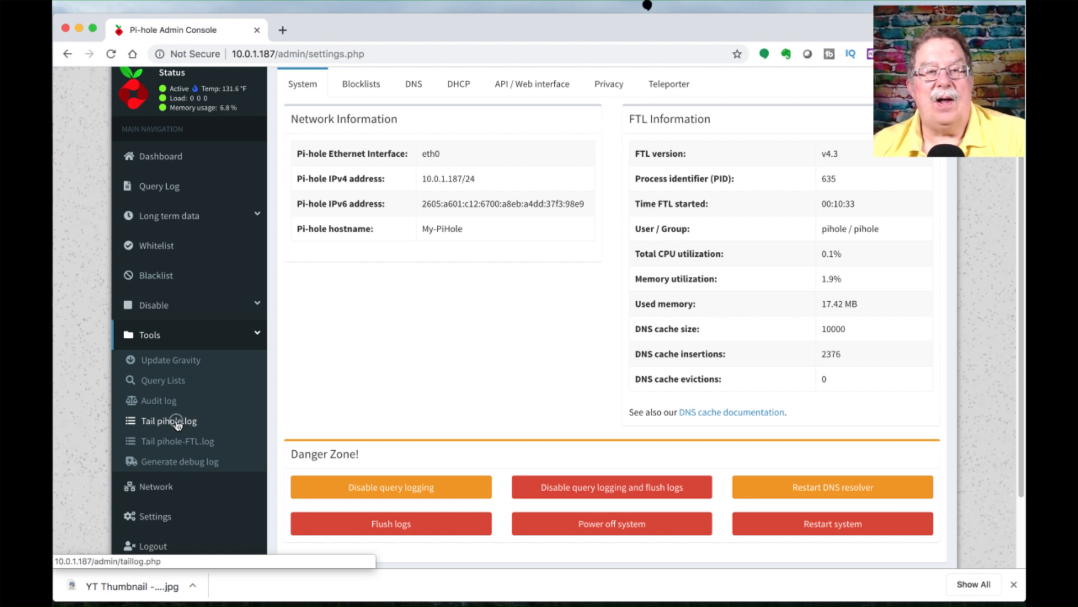
- Open Tools > Tail pihole.log and scroll through the live DNS query log
left_click(168, 421)
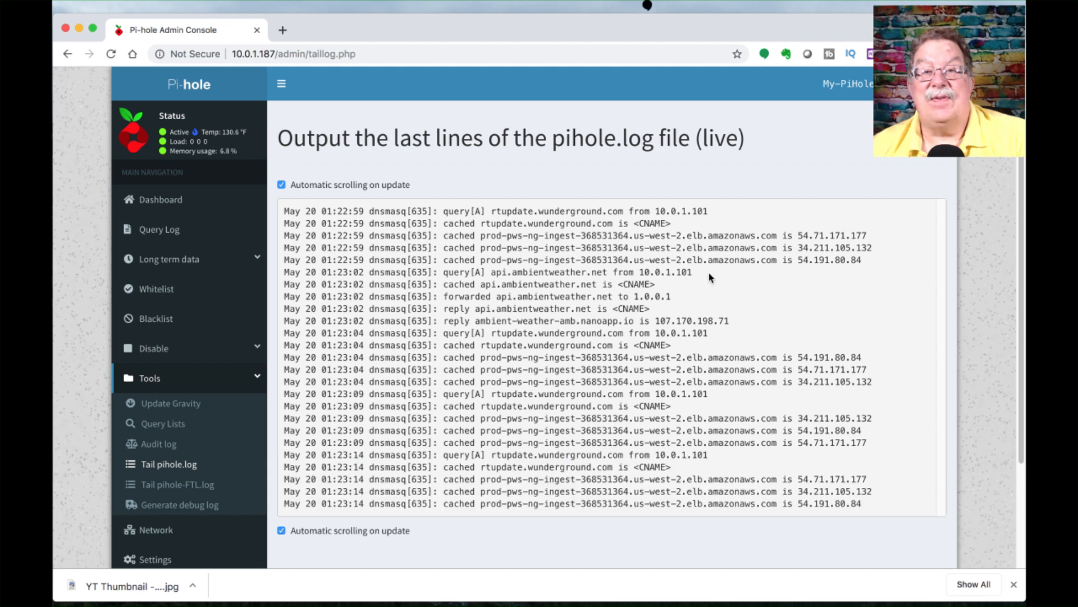
mouse_move(637, 300)
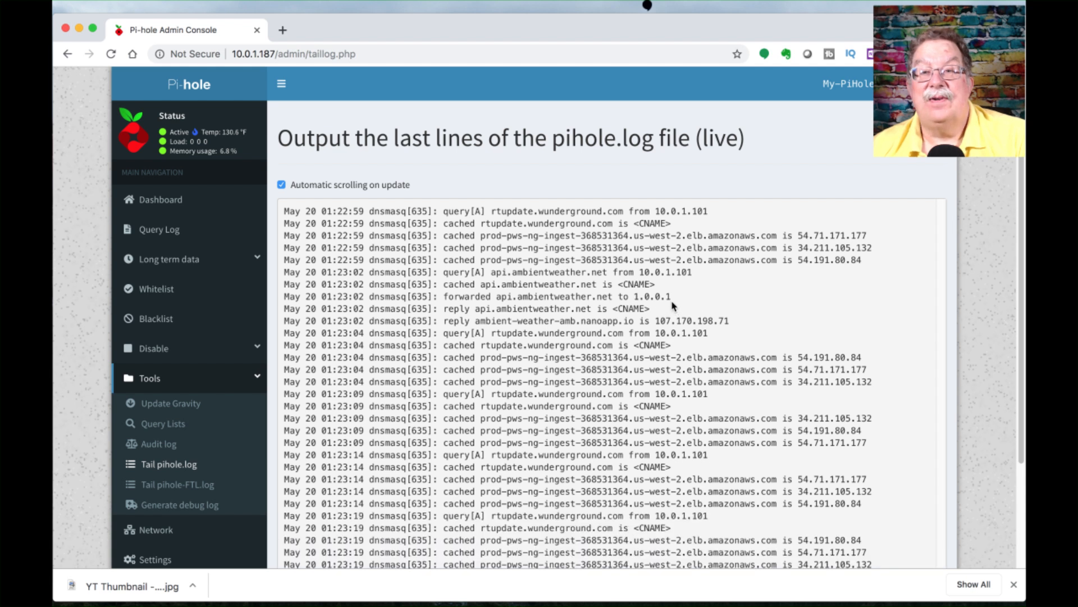
mouse_move(573, 321)
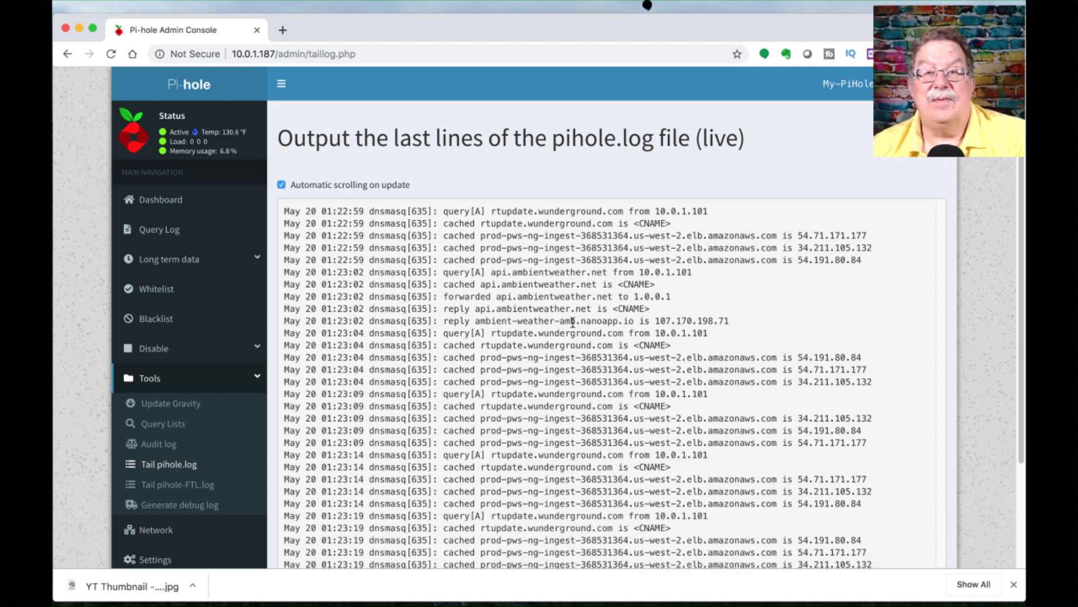
scroll("down", 3)
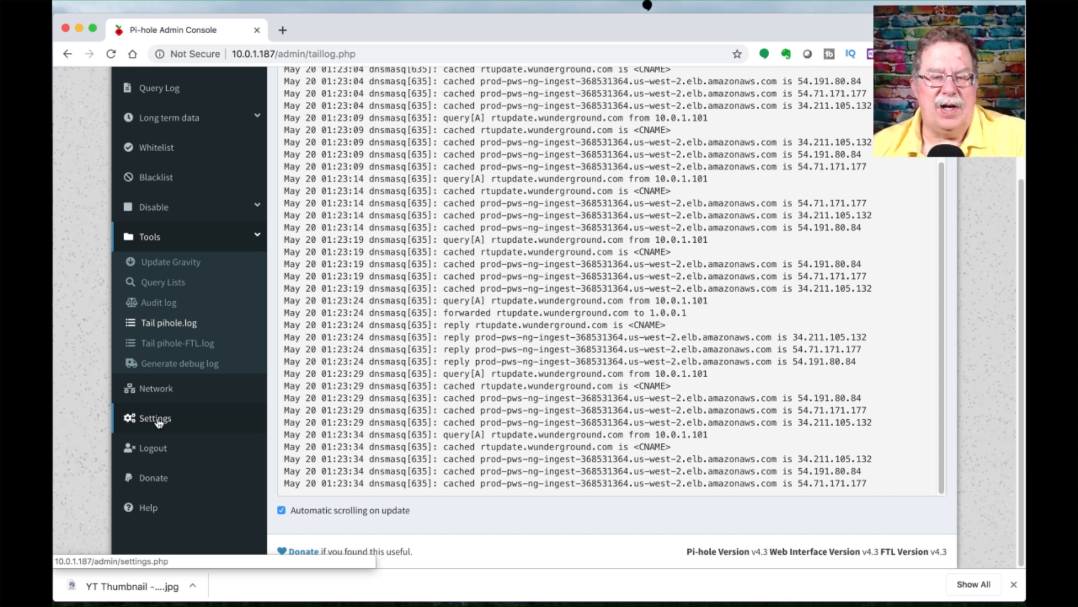
- Open the Settings DNS tab showing Cloudflare upstream and eth0-only listening
left_click(155, 417)
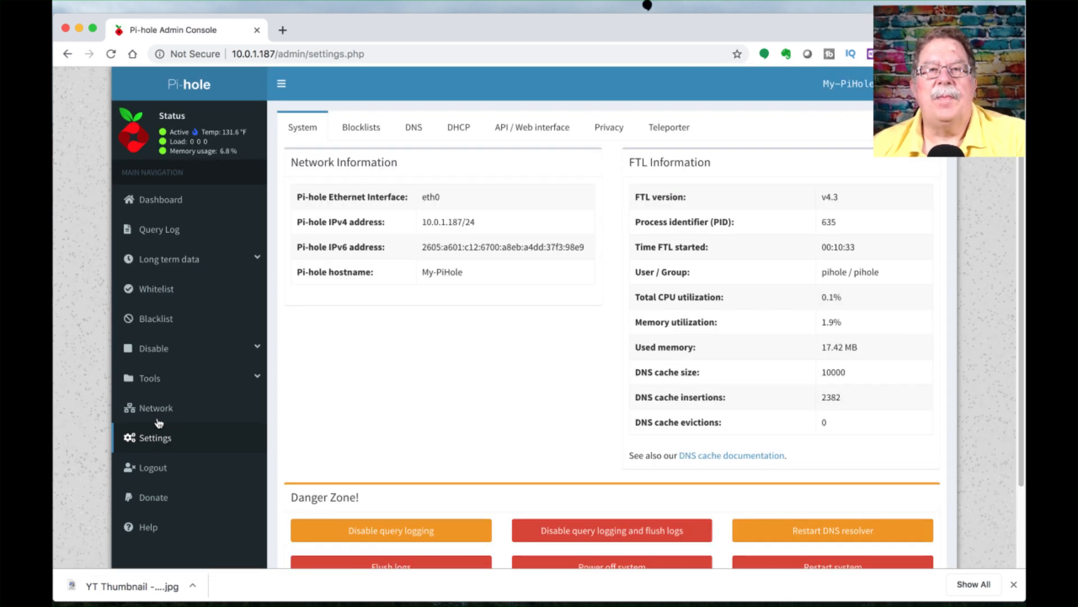
mouse_move(174, 407)
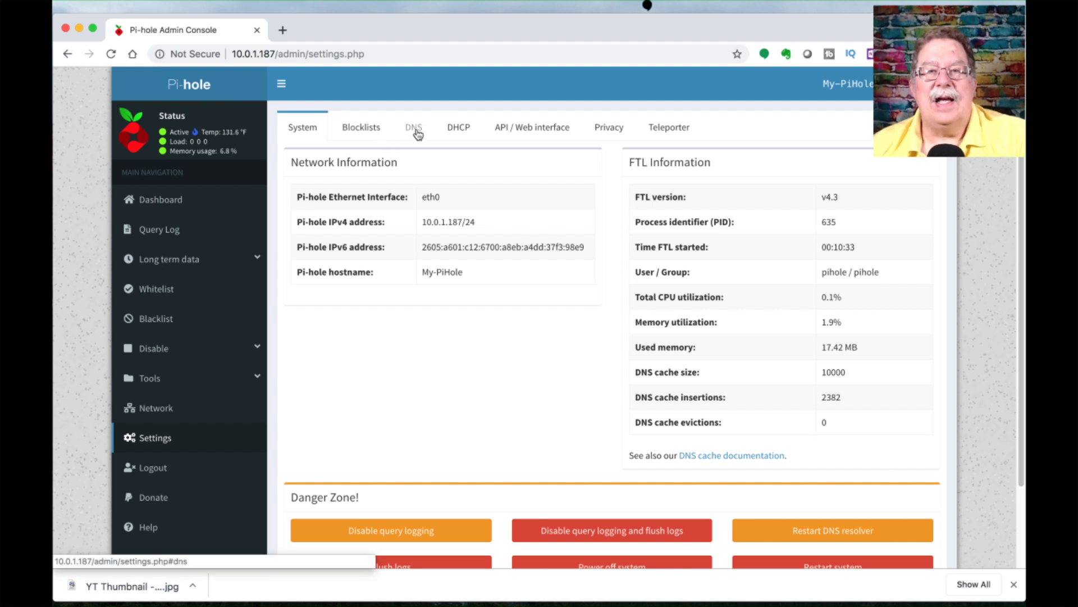
left_click(414, 128)
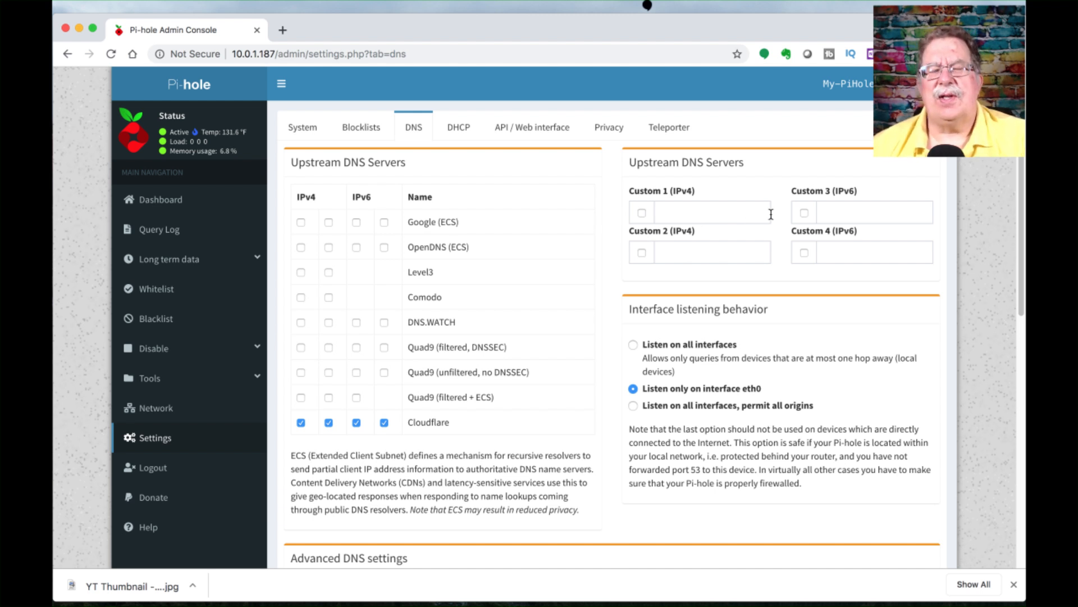
mouse_move(692, 232)
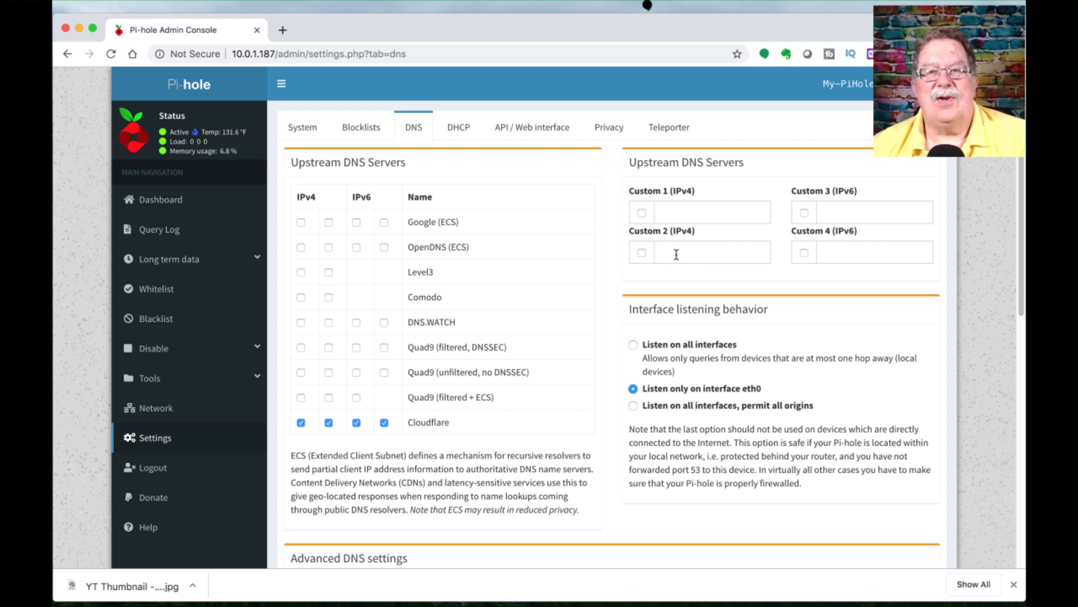
mouse_move(452, 276)
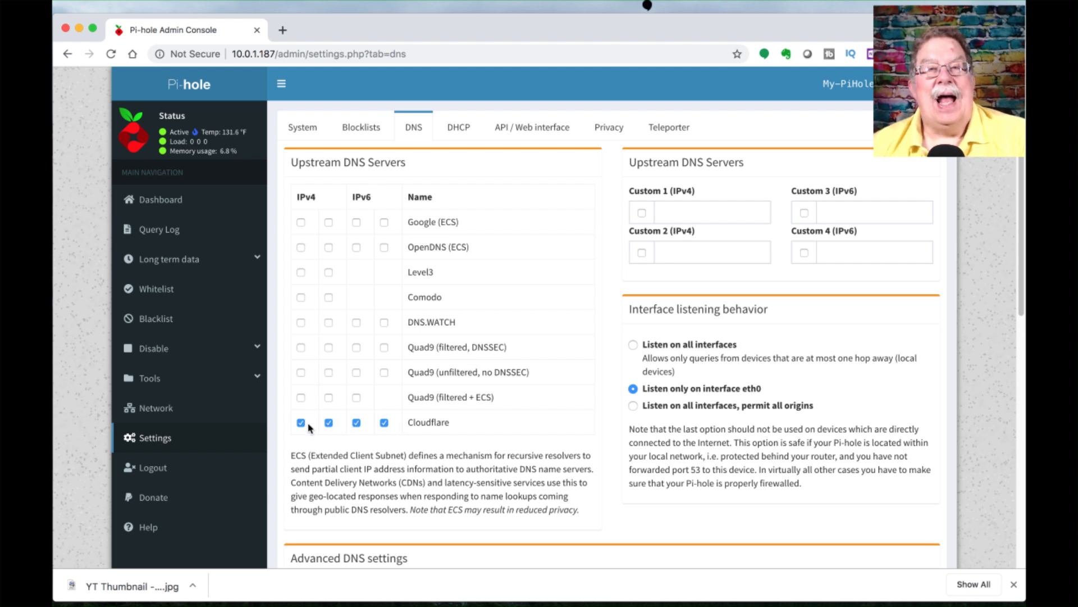
mouse_move(301, 422)
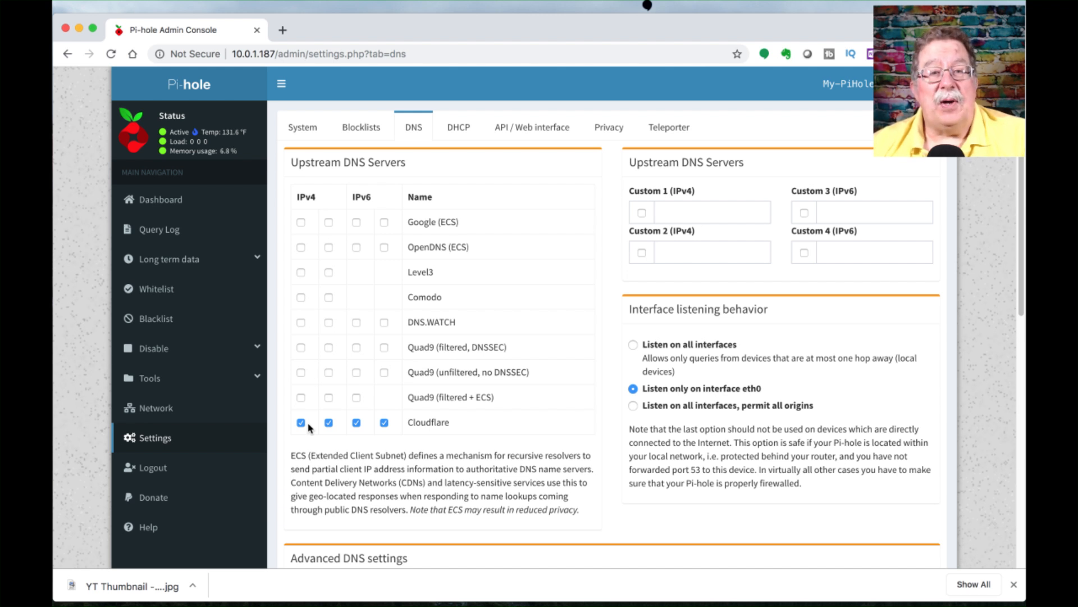
mouse_move(289, 298)
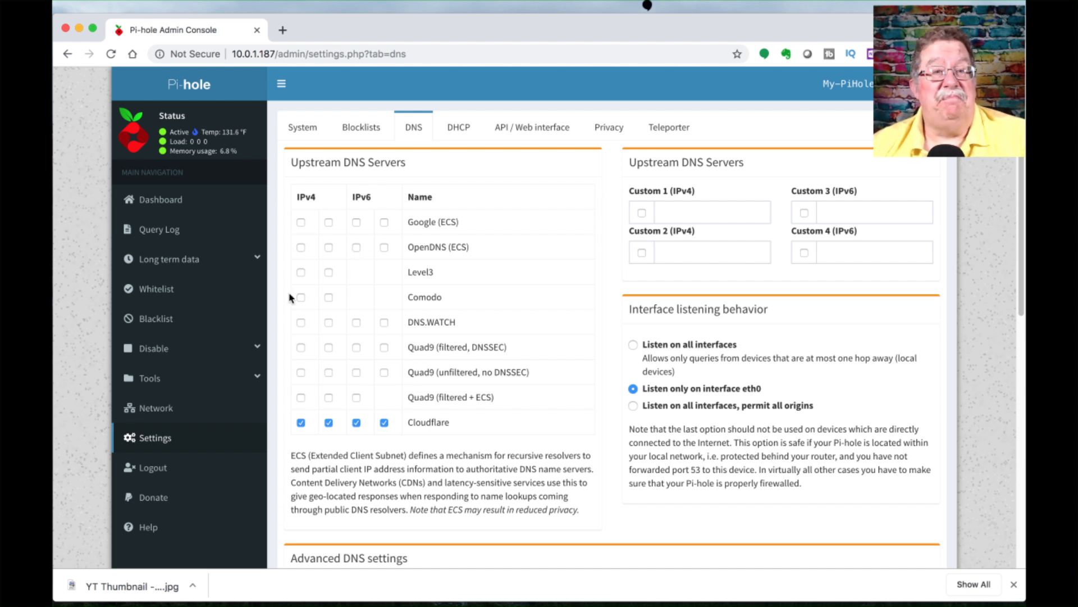
mouse_move(313, 227)
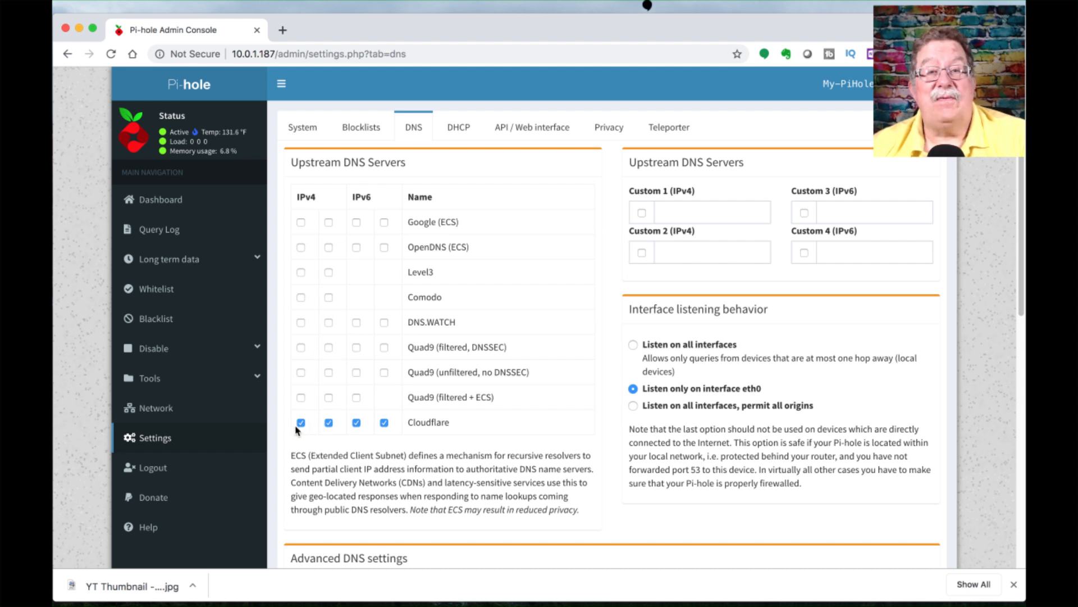
mouse_move(301, 422)
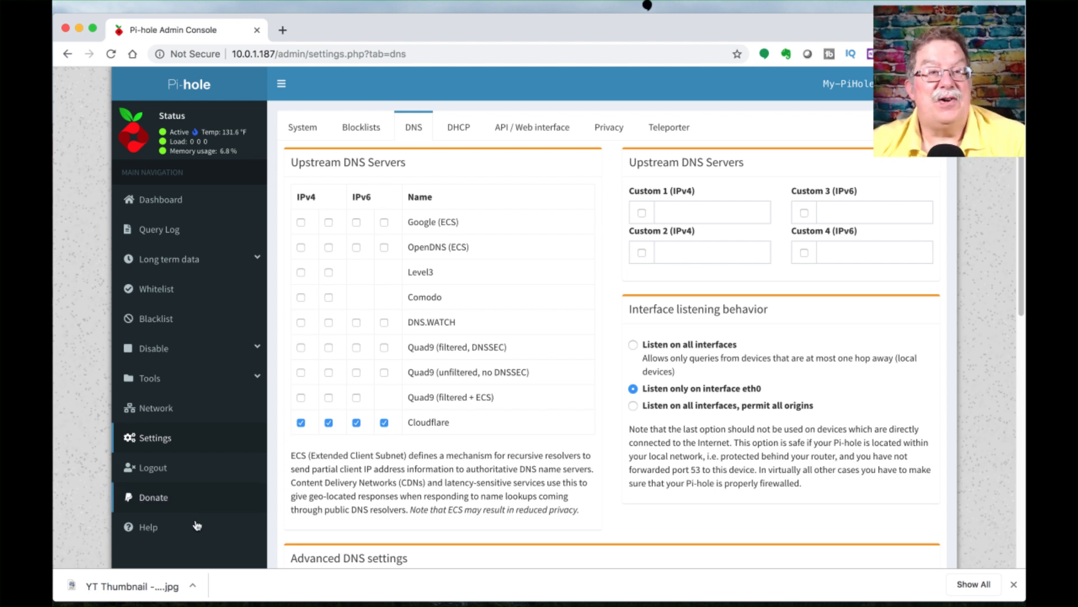
- Open the Dashboard (26,917 queries, 1,115 blocked) and scroll through its charts and tables
left_click(161, 199)
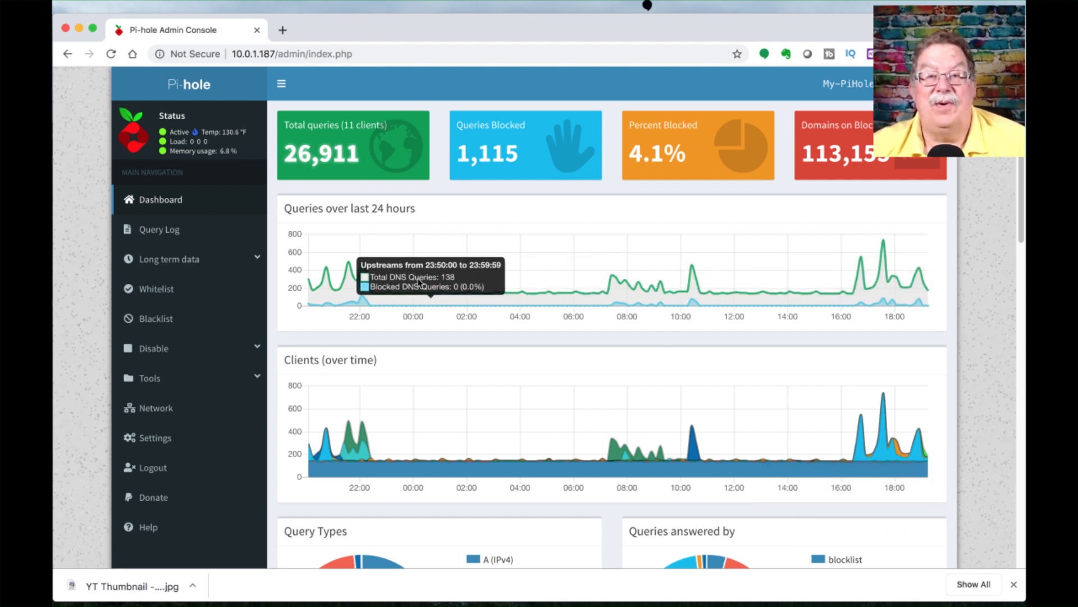
mouse_move(566, 305)
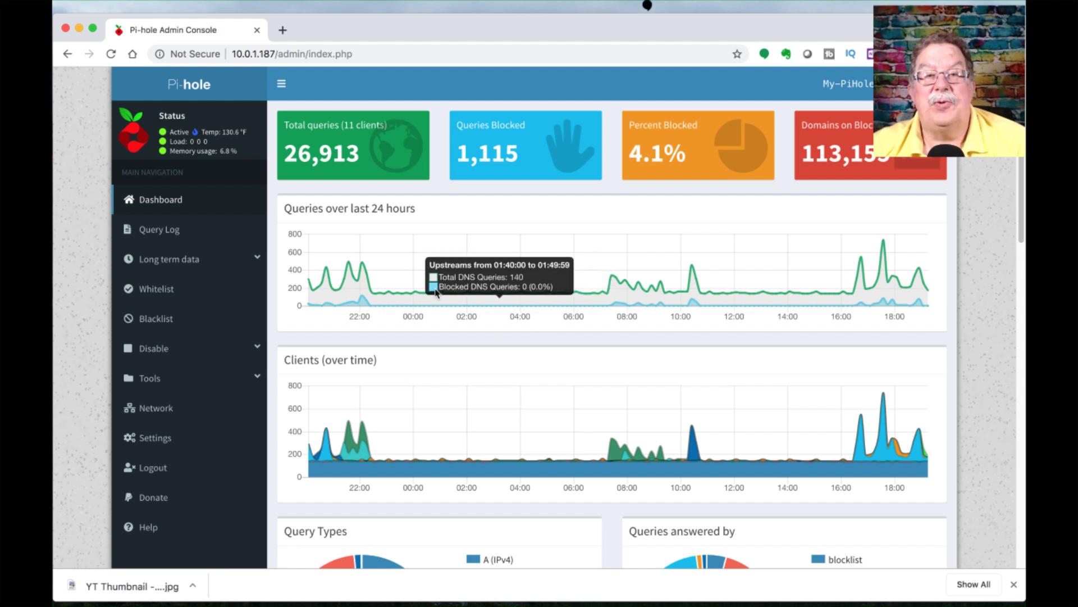
mouse_move(551, 353)
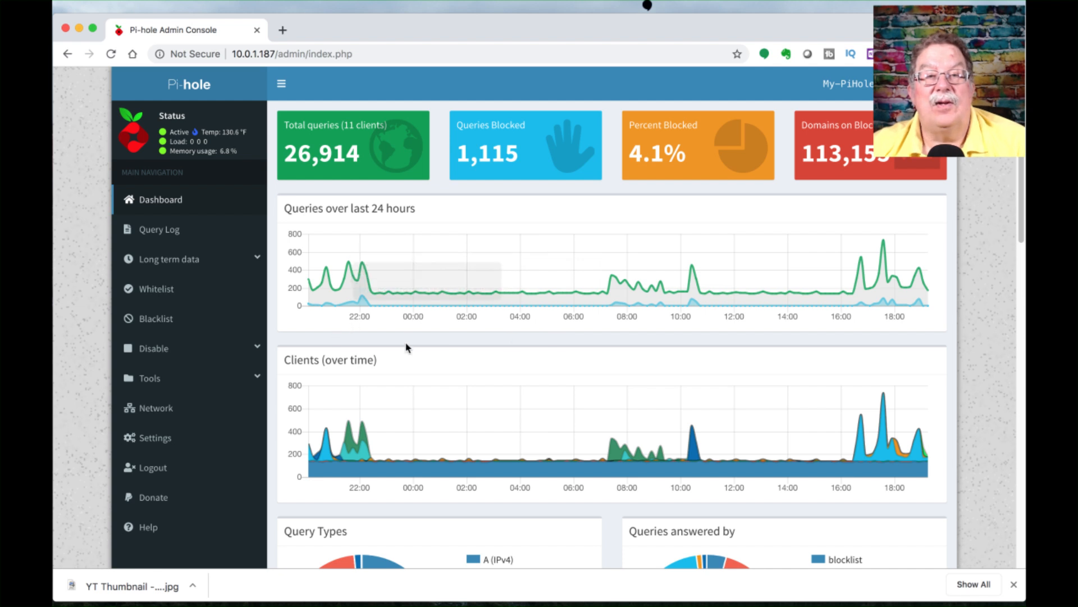
scroll("down", 3)
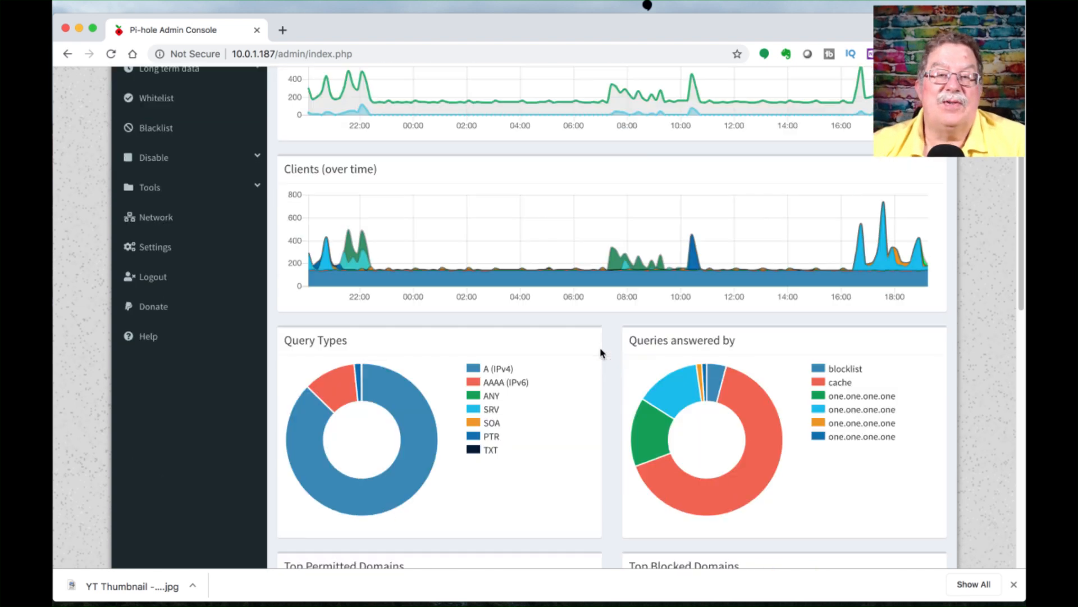
scroll("down", 3)
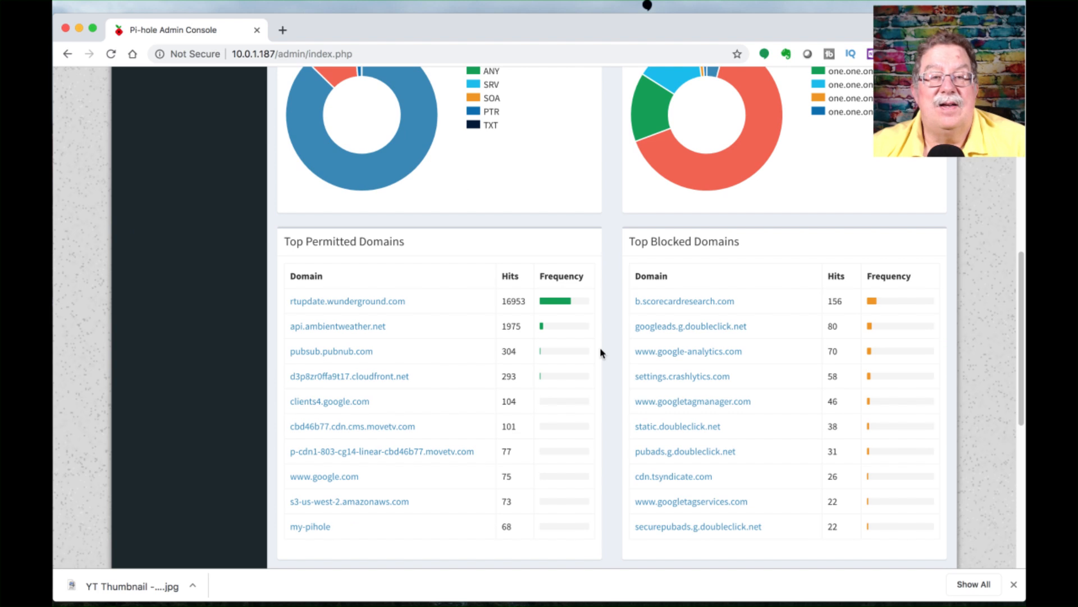
scroll("up", 3)
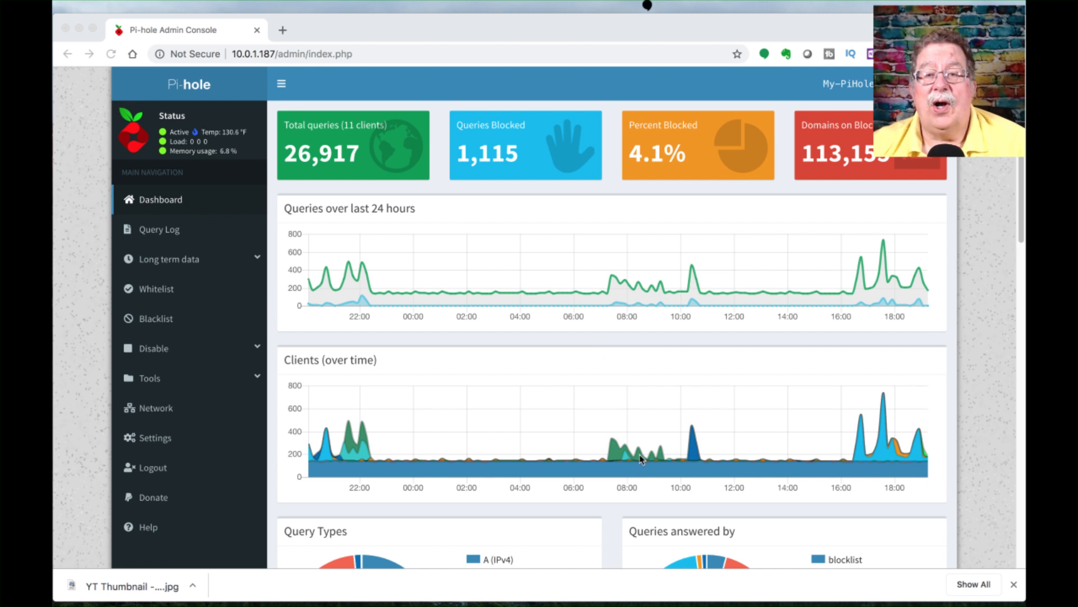
mouse_move(588, 487)
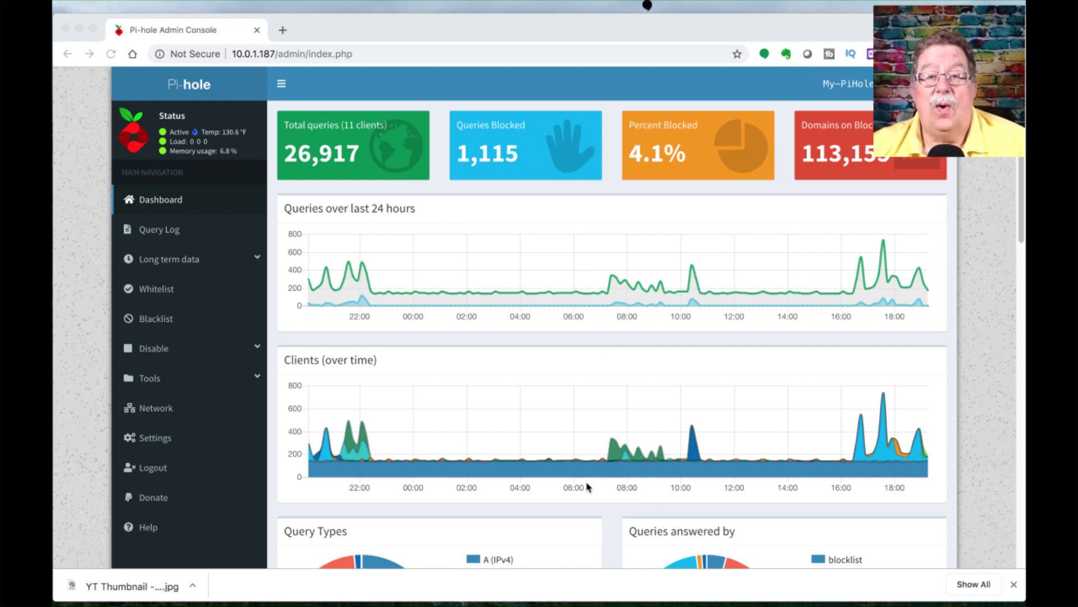
mouse_move(564, 488)
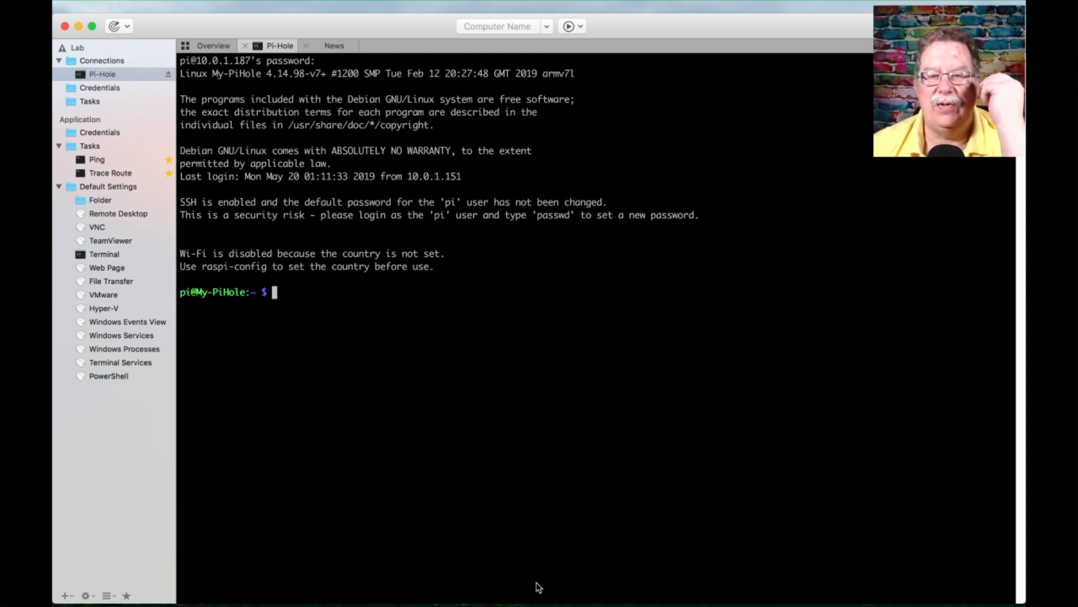
mouse_move(720, 580)
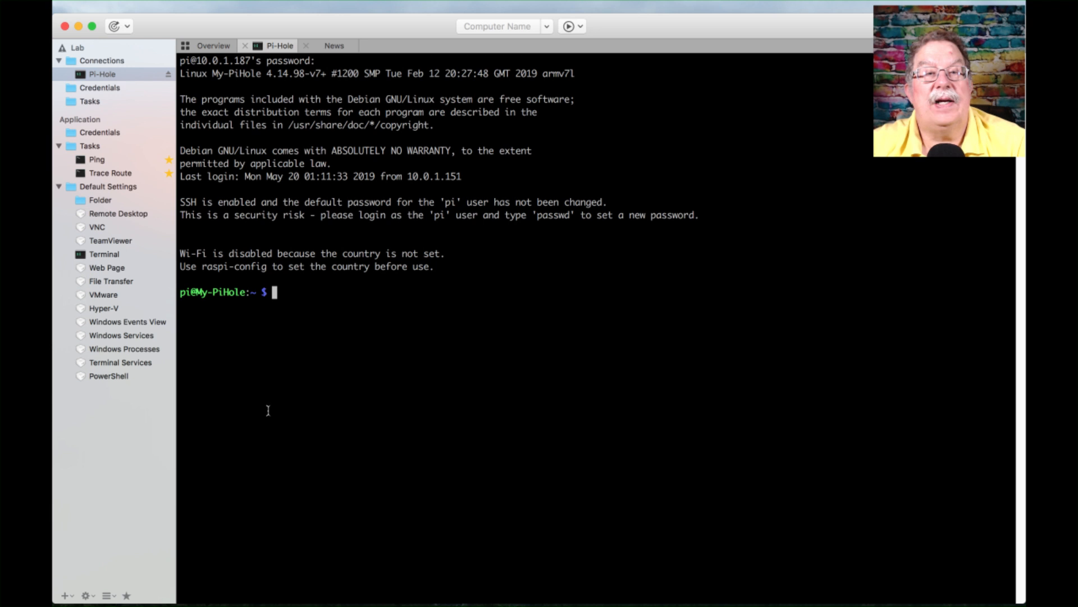
- Run pihole -up, fixing a typo, and confirm Core, Web Interface and FTL are current
type("pi-hol")
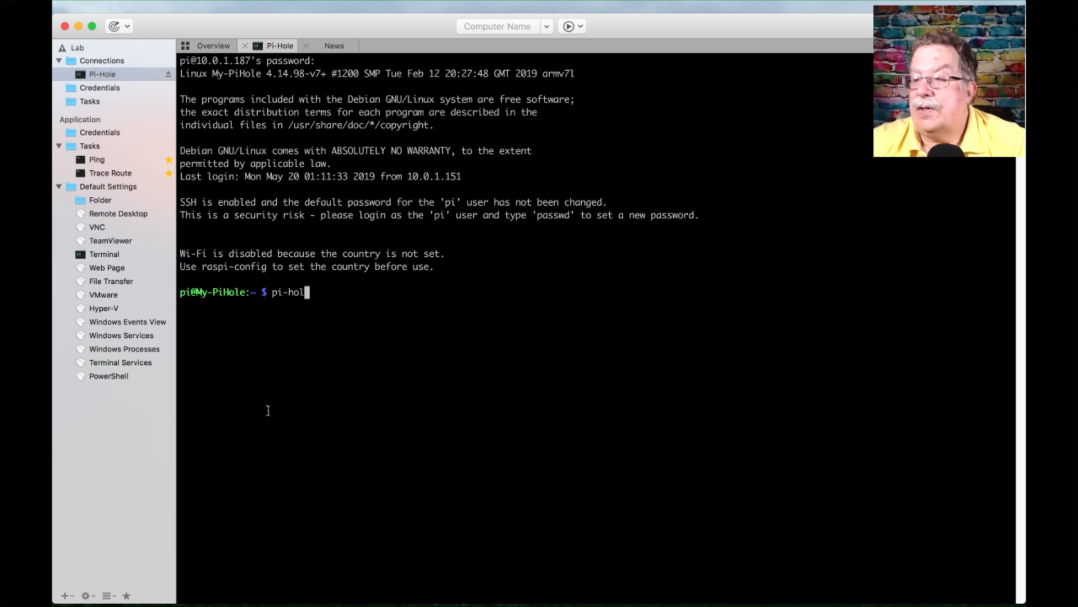
key("Backspace")
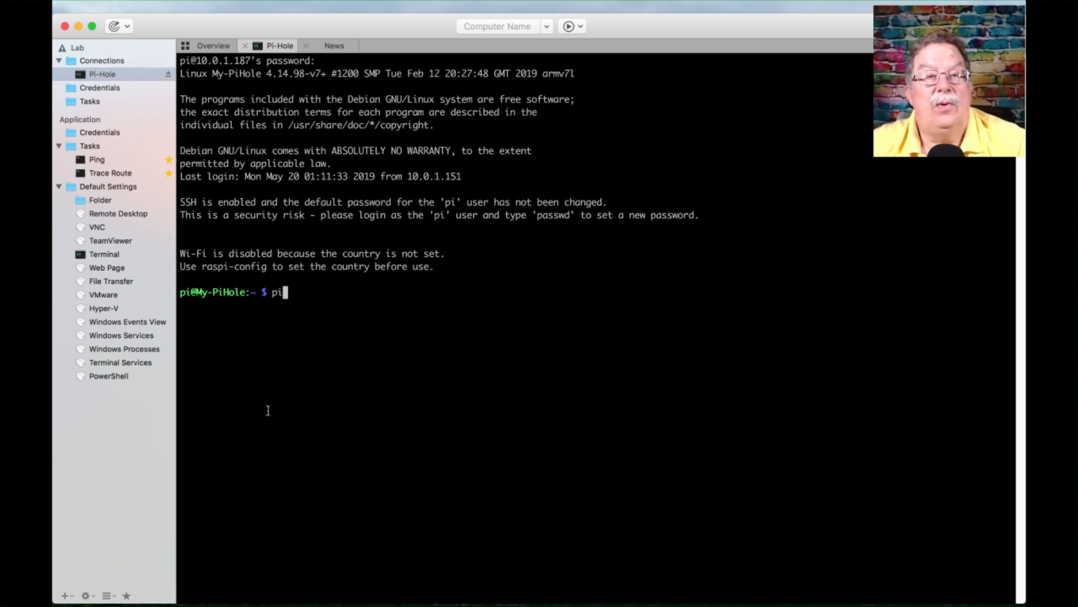
type("hole -u")
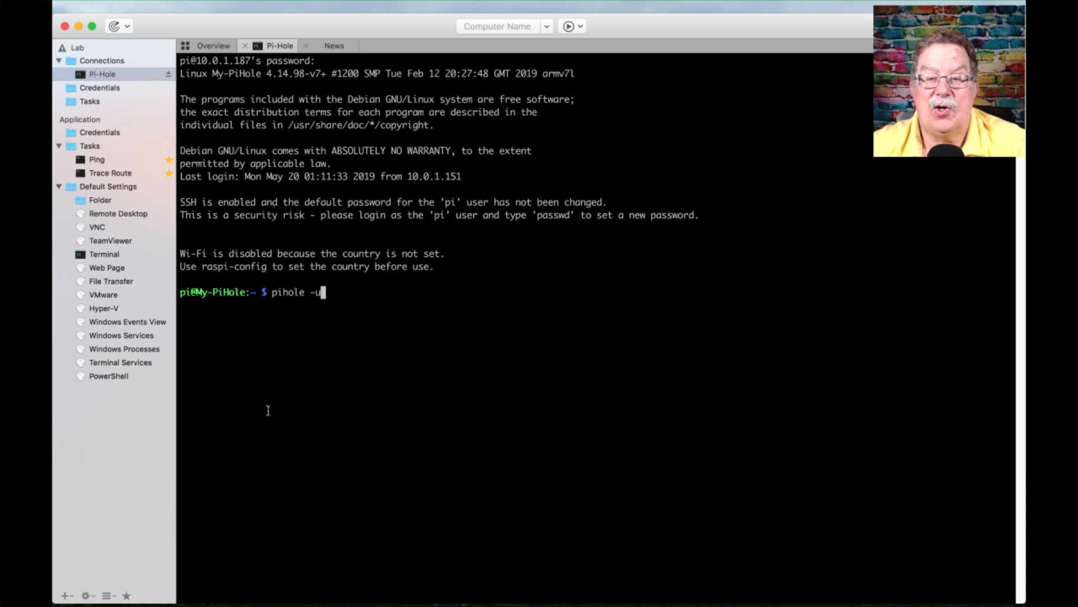
type("p")
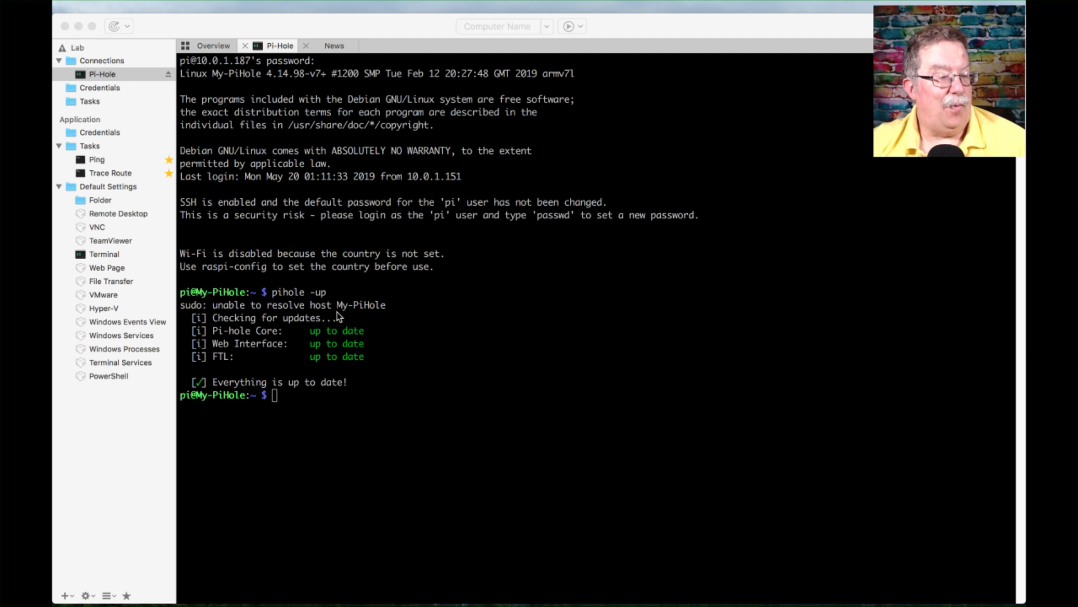
mouse_move(496, 505)
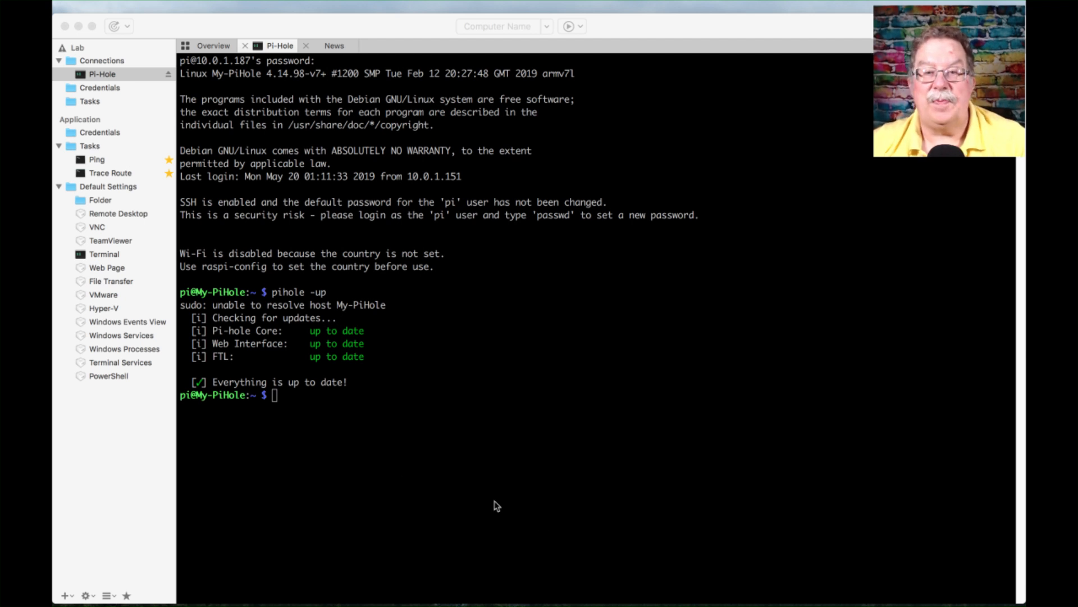
mouse_move(558, 488)
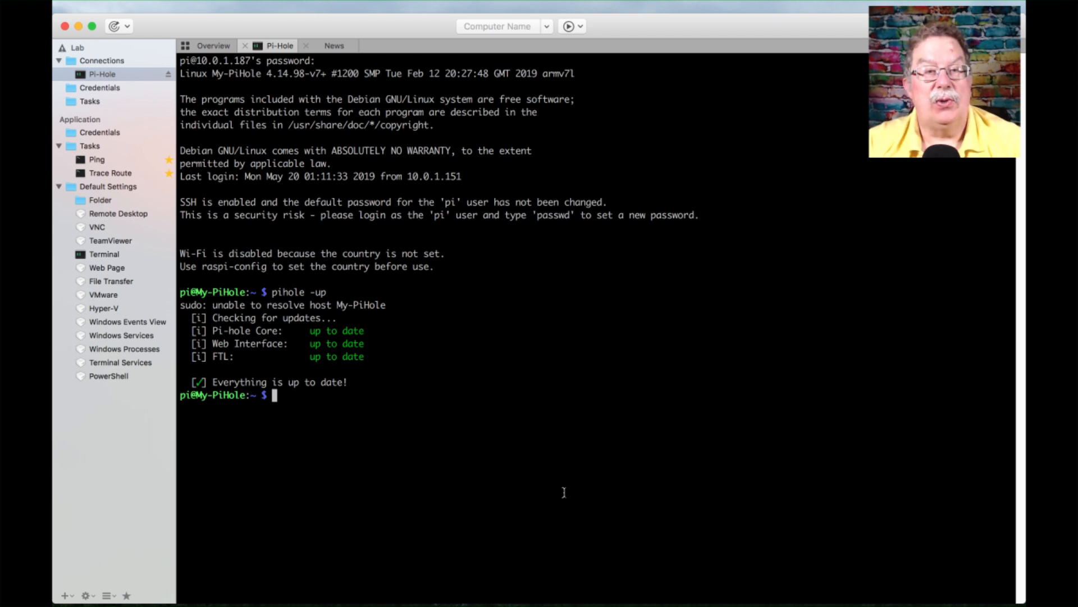
- Run sudo nano /etc/hostname to open the file showing hostname My-PiHole
type("sudo")
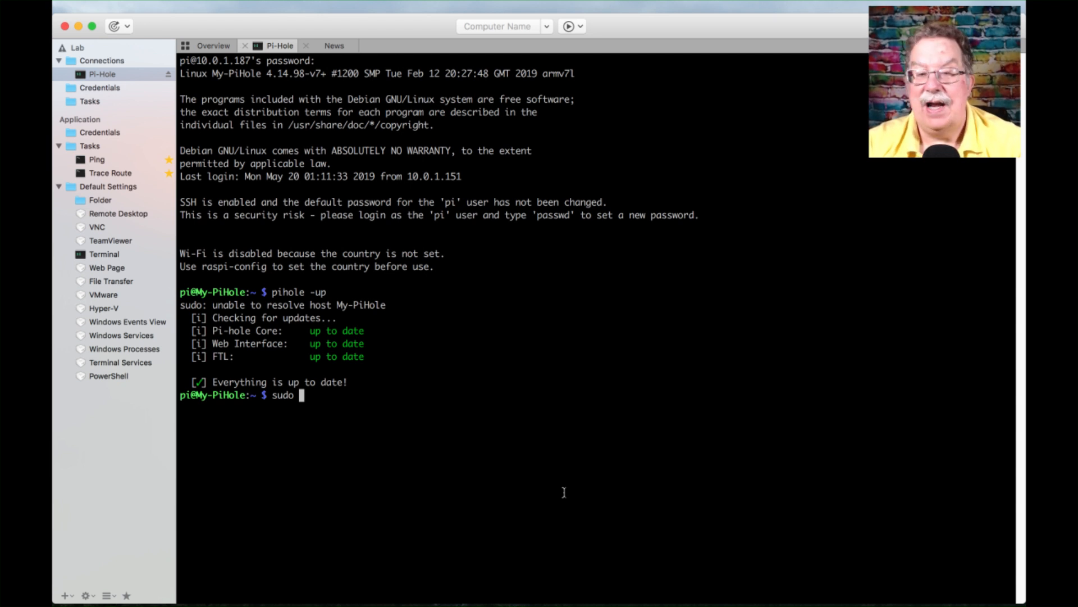
type("nano")
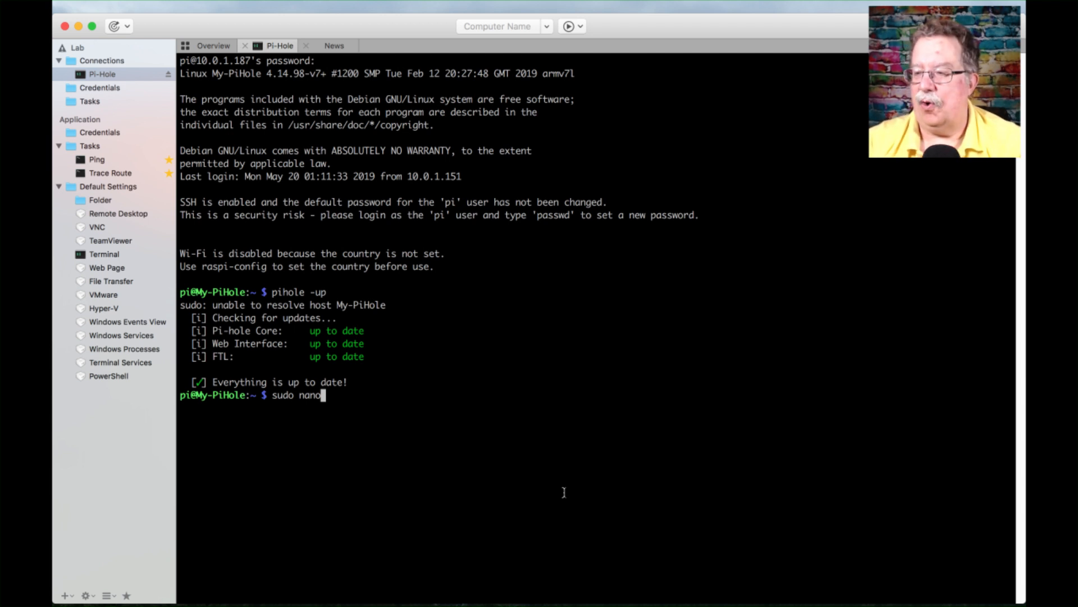
type("/")
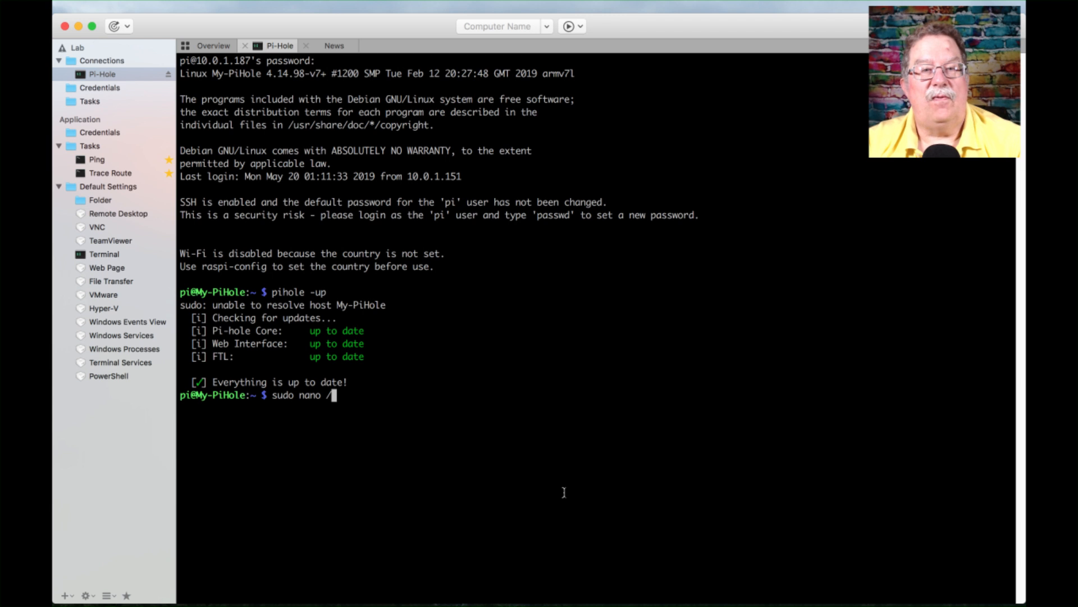
type("etc/h")
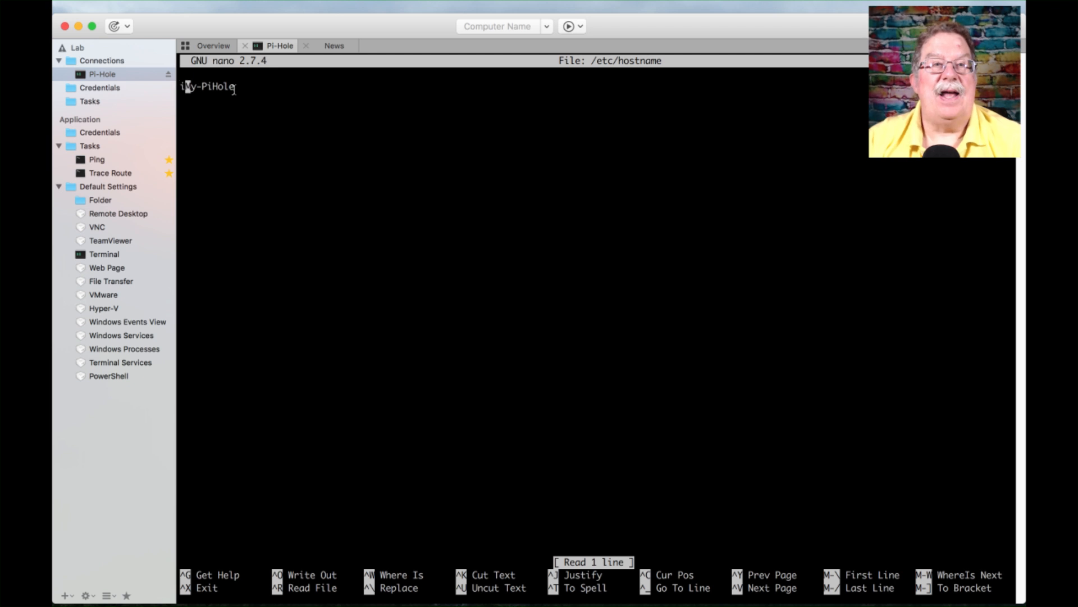
- Change the hostname from My-PiHole to 'Pi-Hole Server', then save and exit nano
type("My-PiHole")
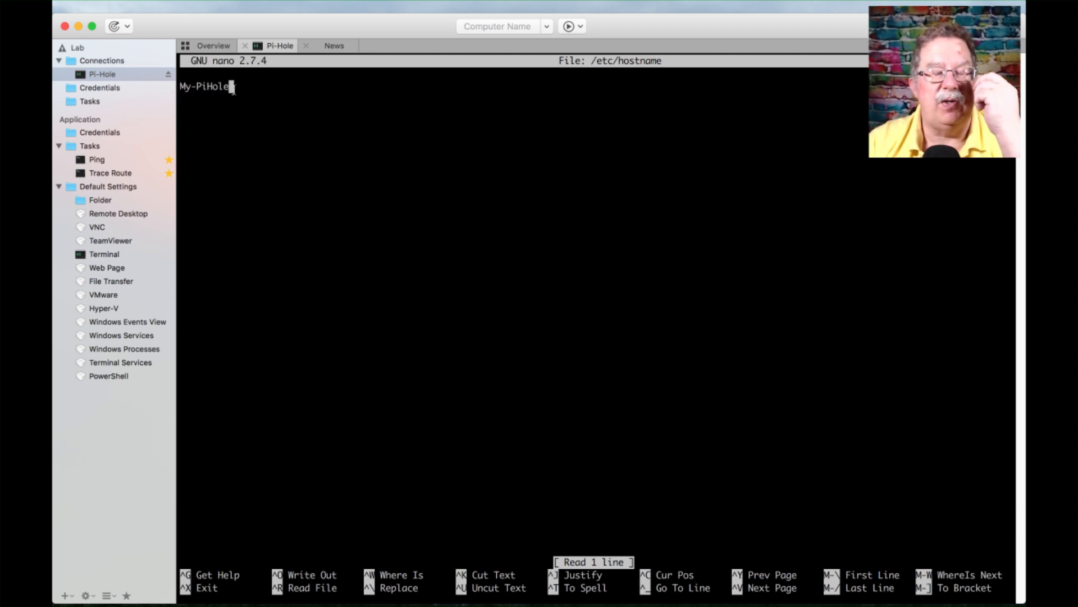
key("Backspace")
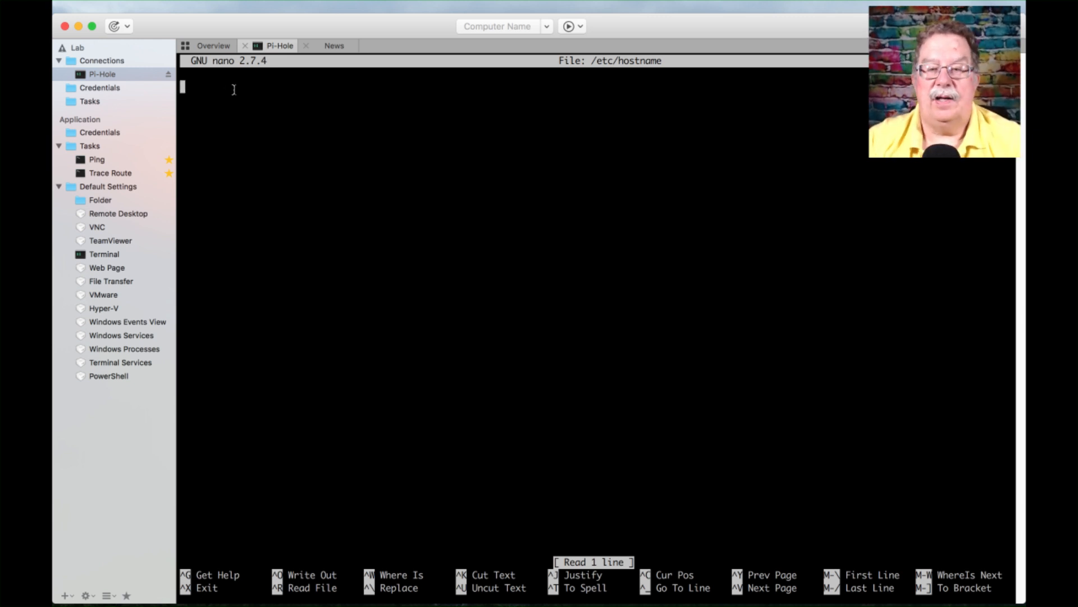
type("Pi-Hole Ser")
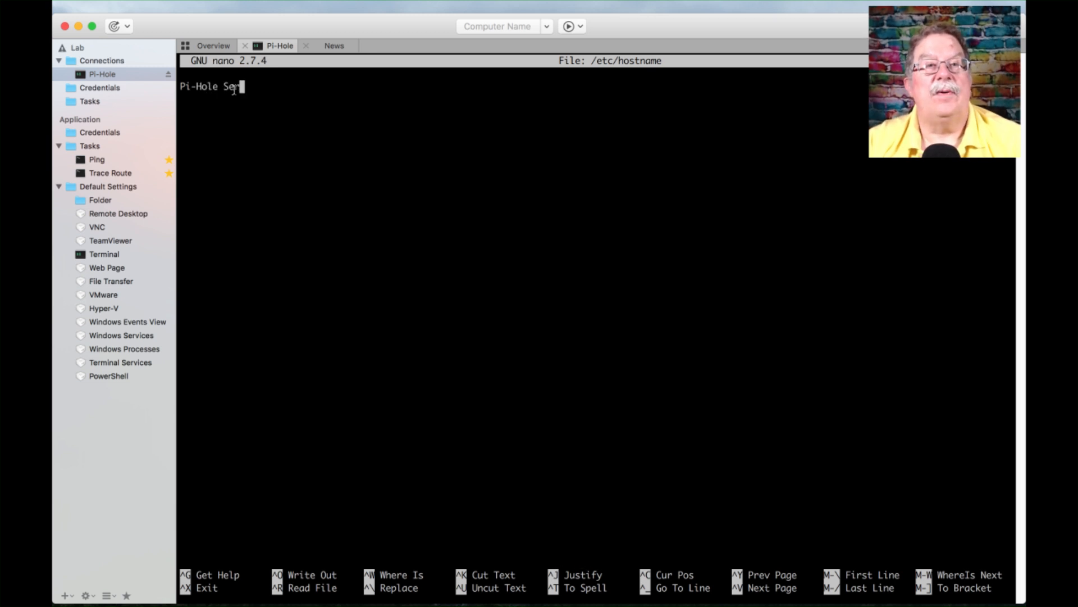
type("ver")
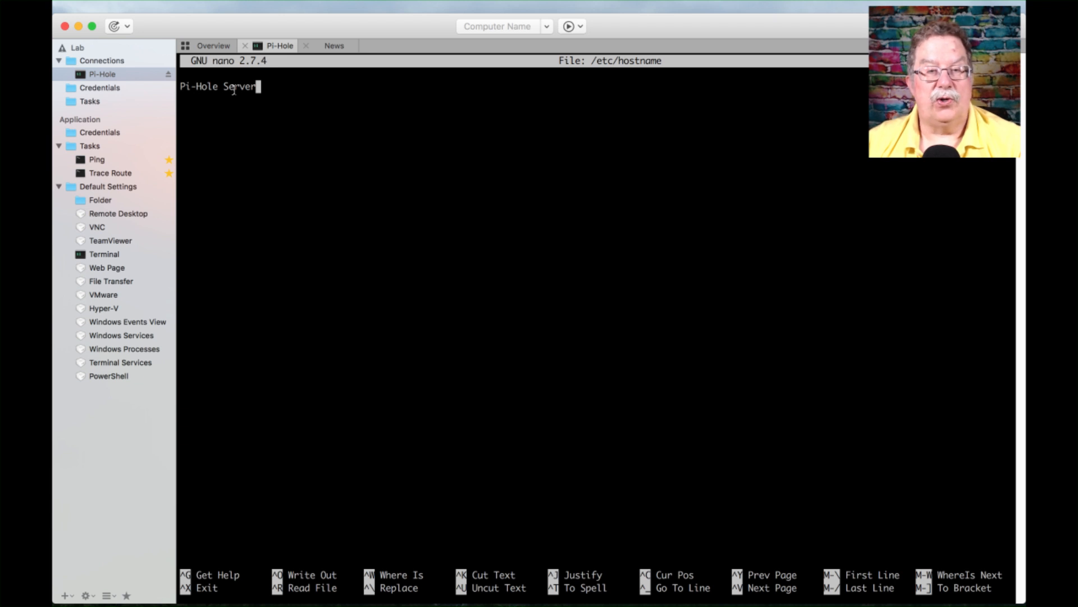
key("ctrl+x")
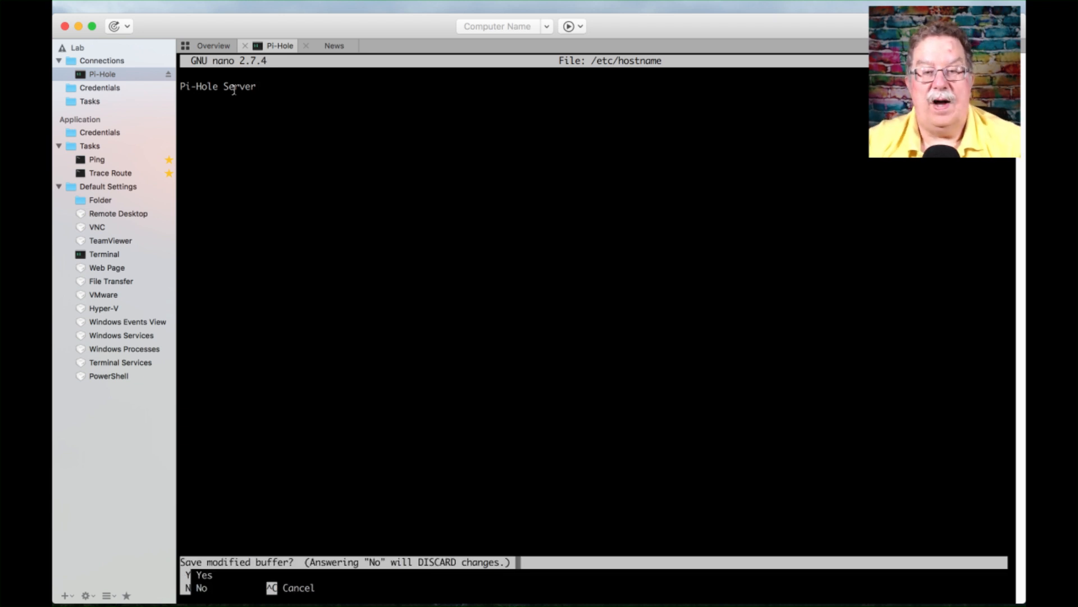
key("y")
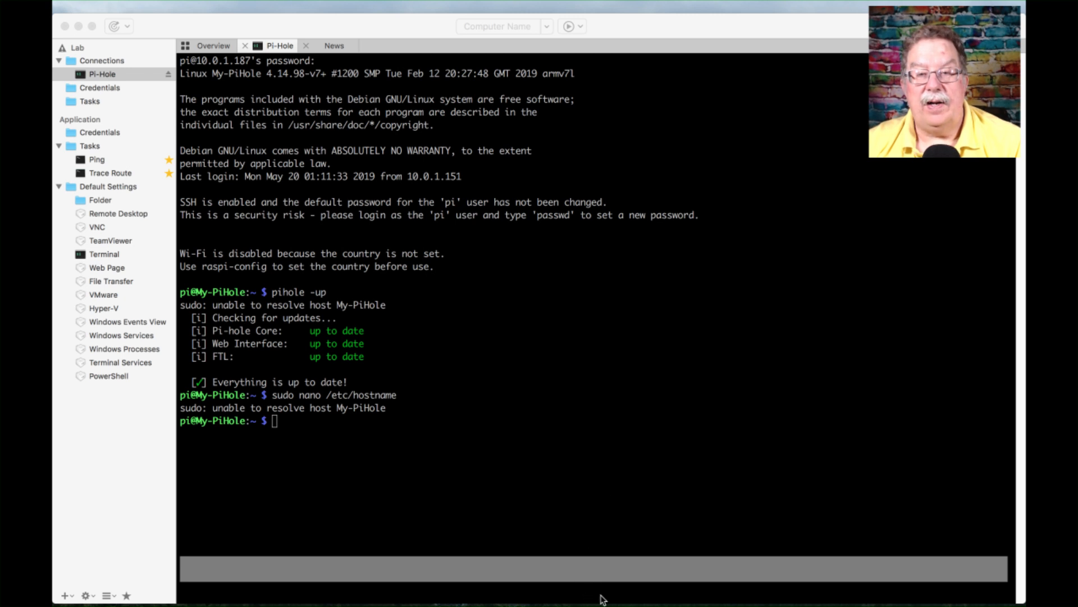
mouse_move(569, 484)
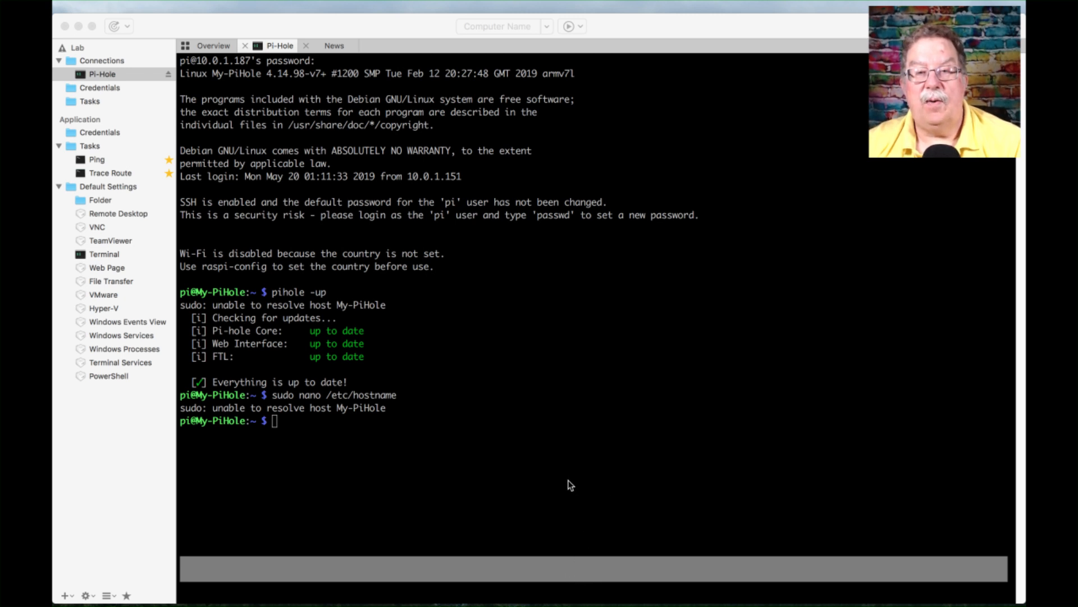
mouse_move(576, 475)
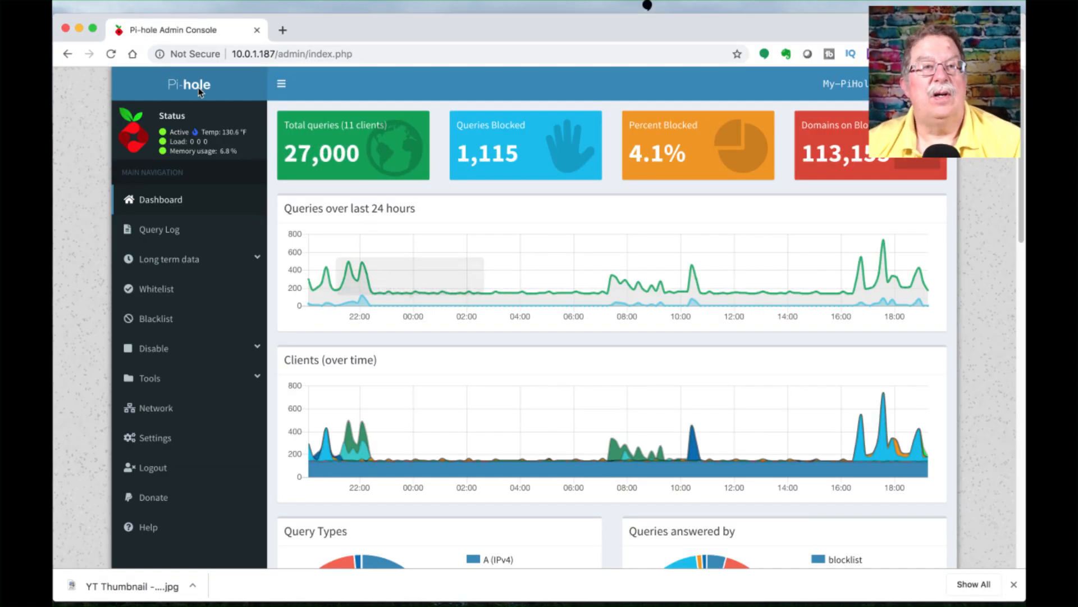
- Reload the dashboard, now showing 27,005 queries from 11 clients with 1,115 blocked
left_click(111, 54)
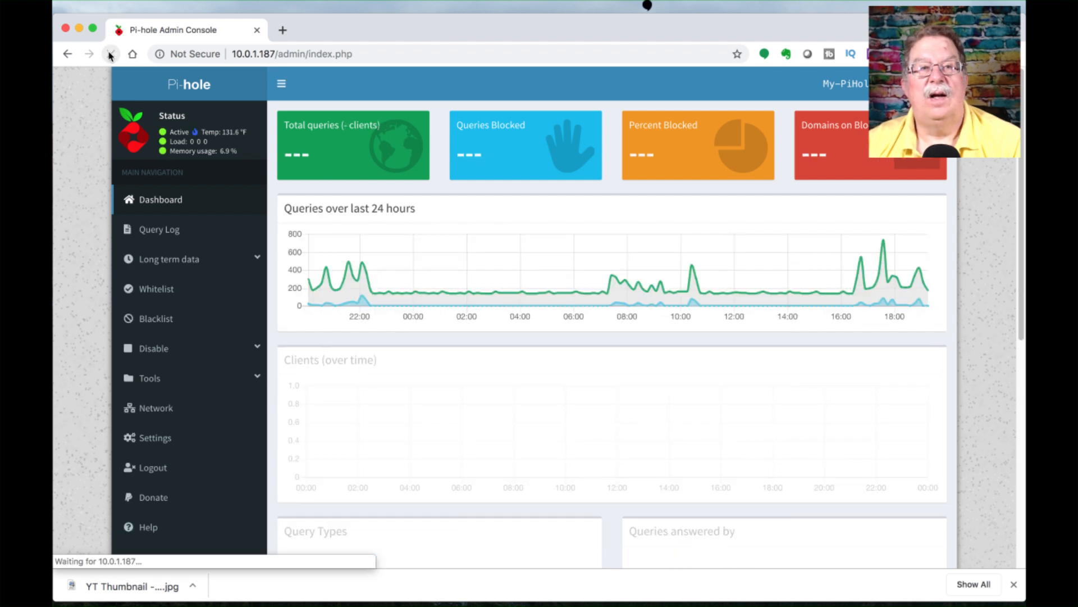
left_click(111, 54)
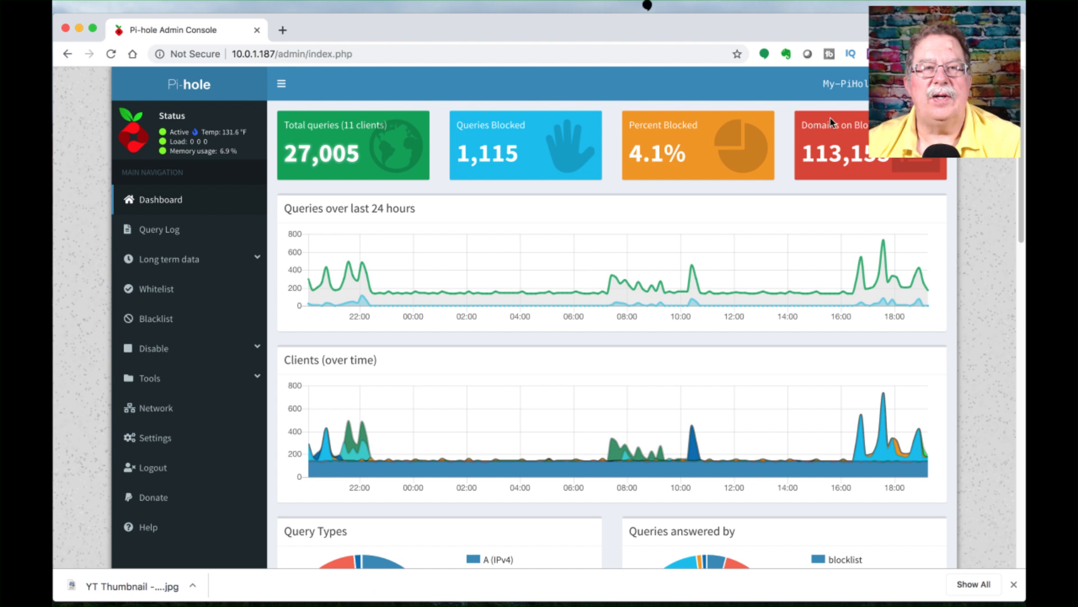
mouse_move(692, 447)
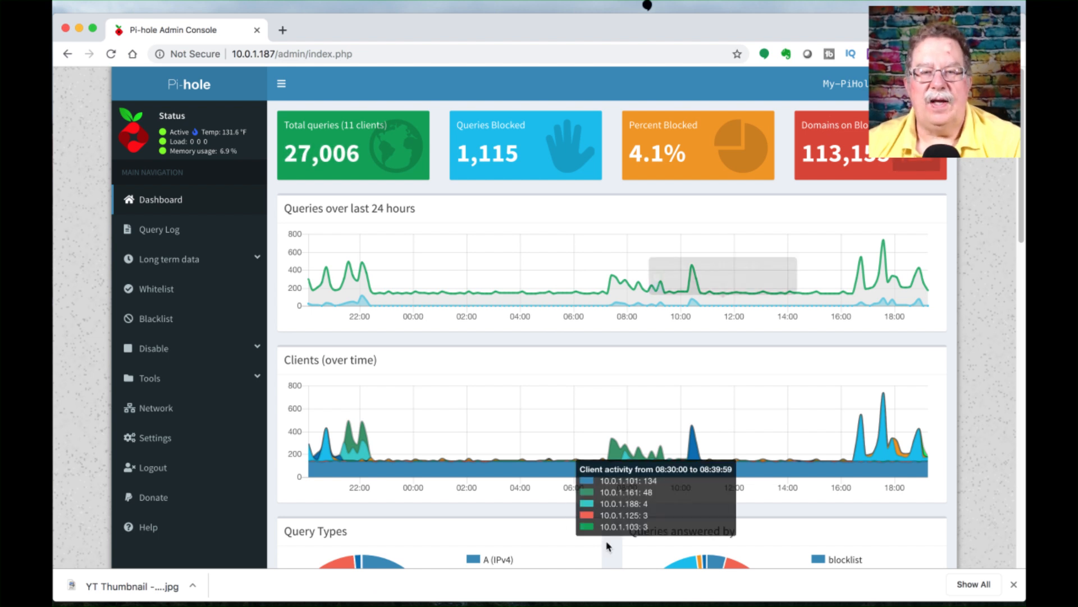
mouse_move(576, 585)
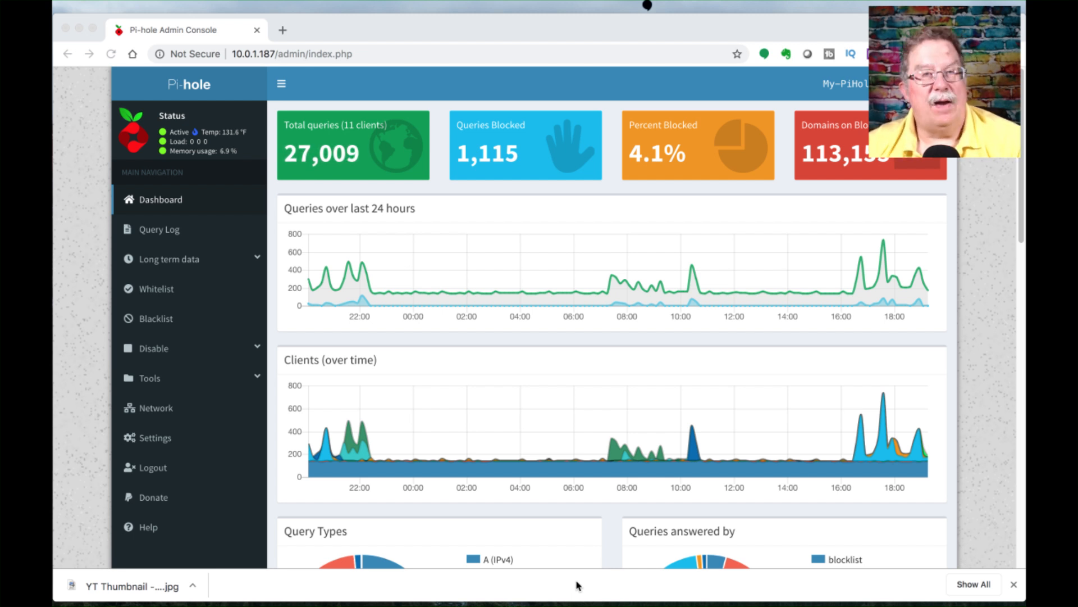
mouse_move(655, 515)
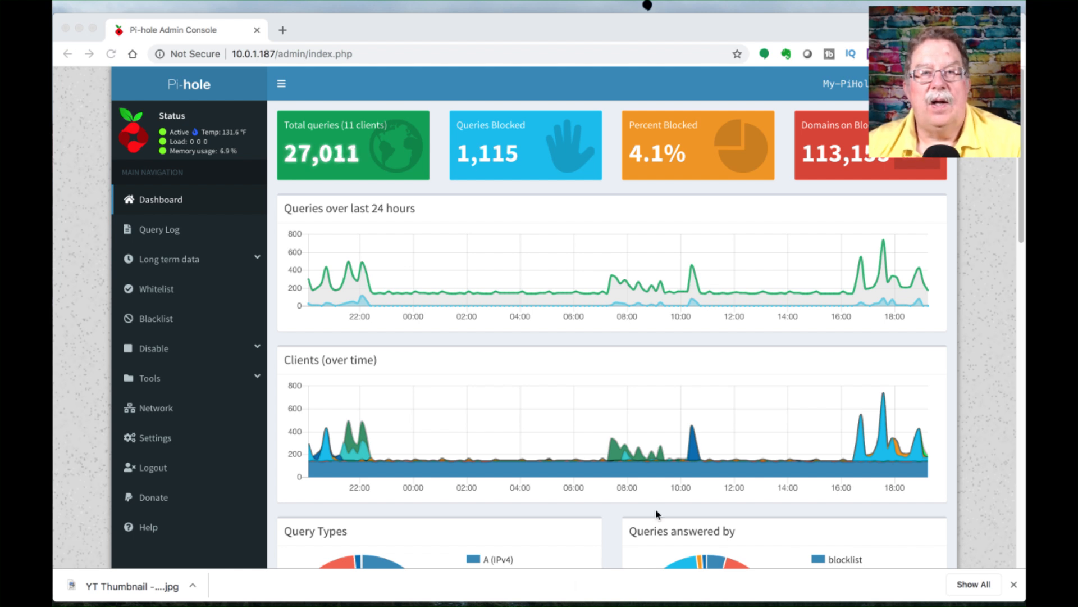
mouse_move(713, 365)
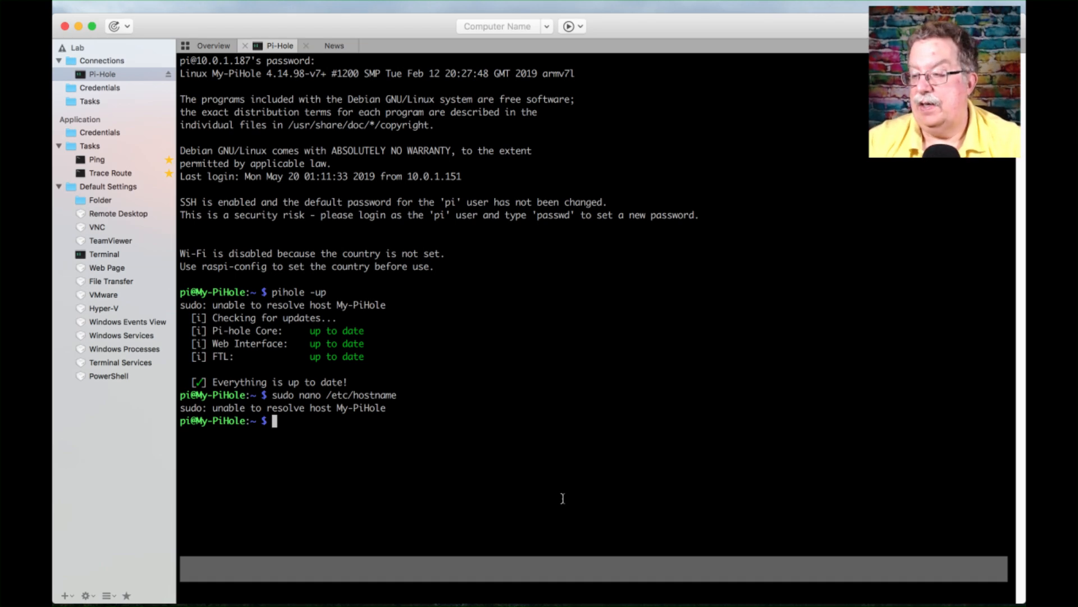
- Run pihole status, showing the DNS service running and blocking enabled
type("pihole status")
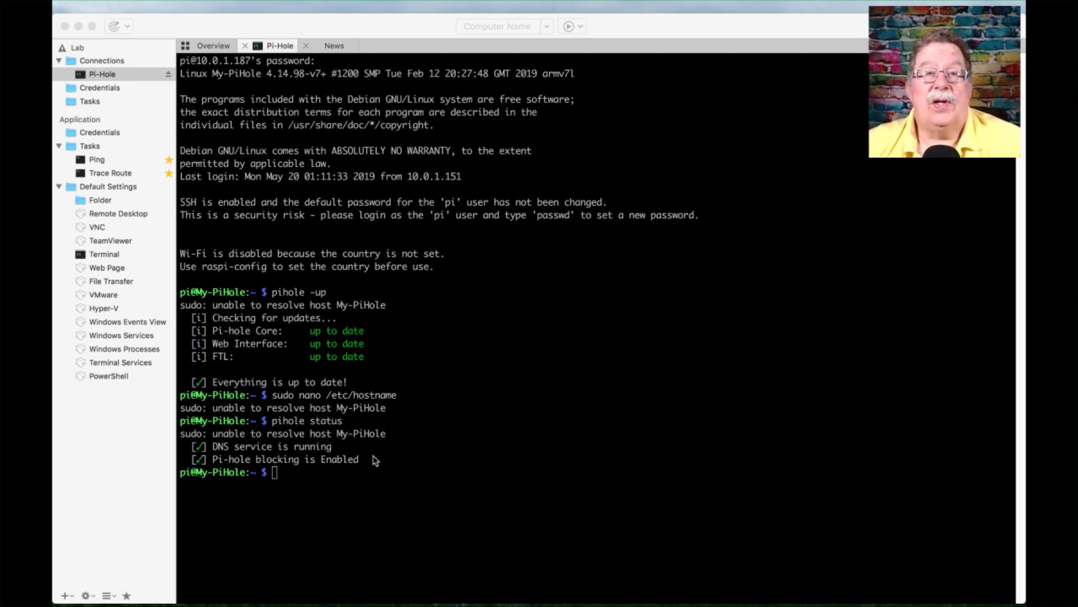
mouse_move(533, 487)
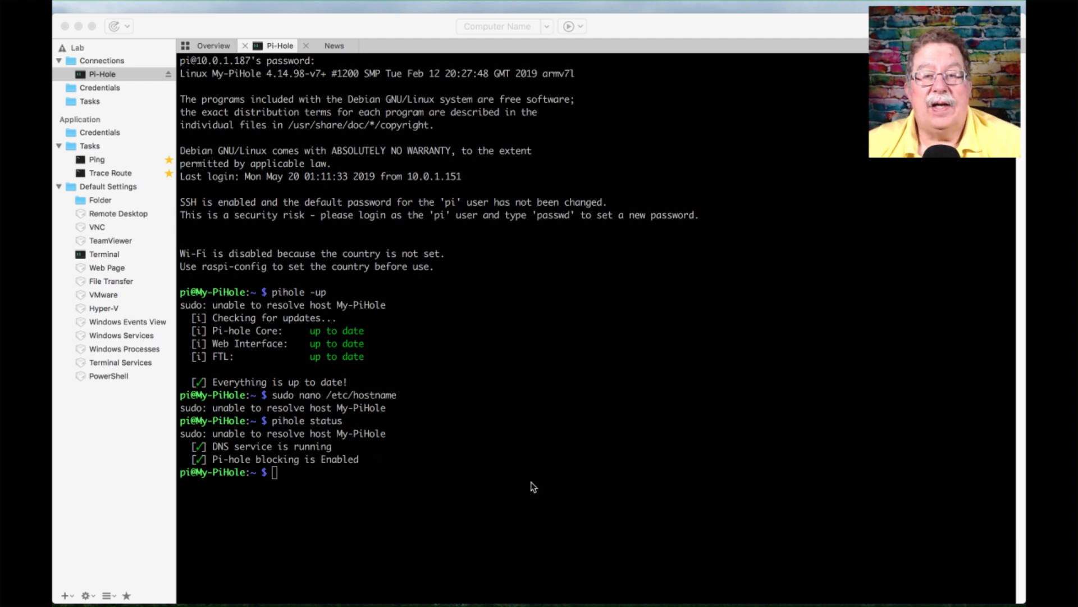